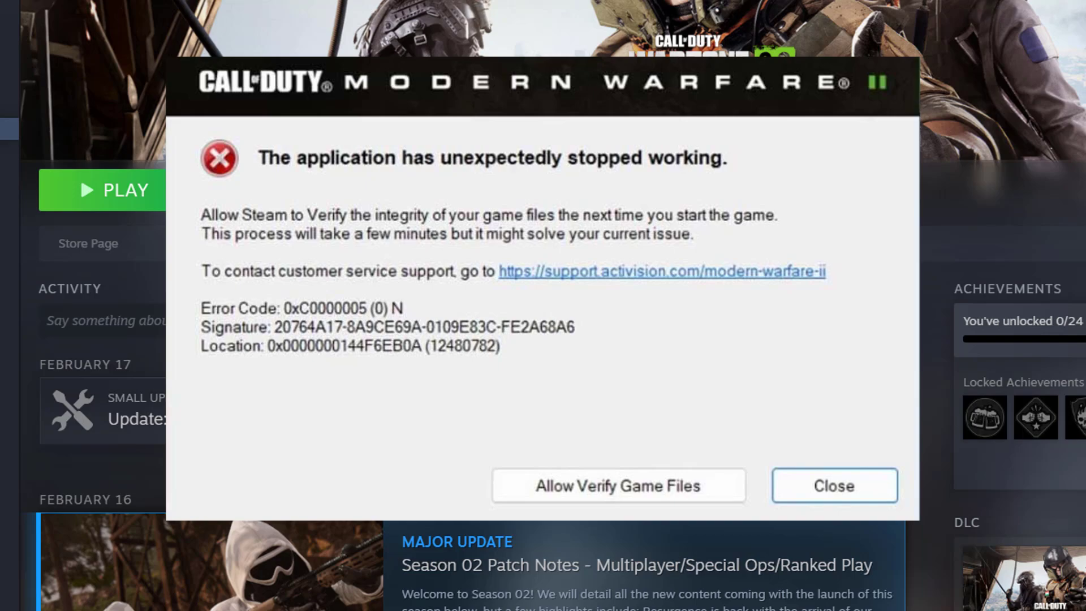
# - Close the Modern Warfare II 'application has unexpectedly stopped working' error dialog
pyautogui.click(834, 485)
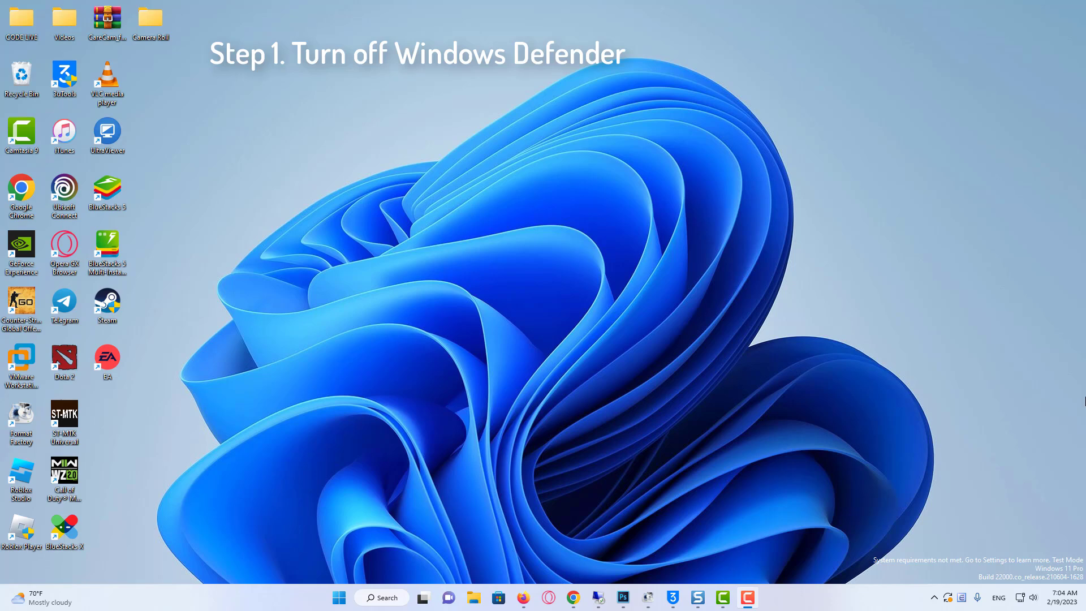
# - Open Control Panel's Windows Defender Firewall on/off settings and turn off private network firewall
pyautogui.click(381, 597)
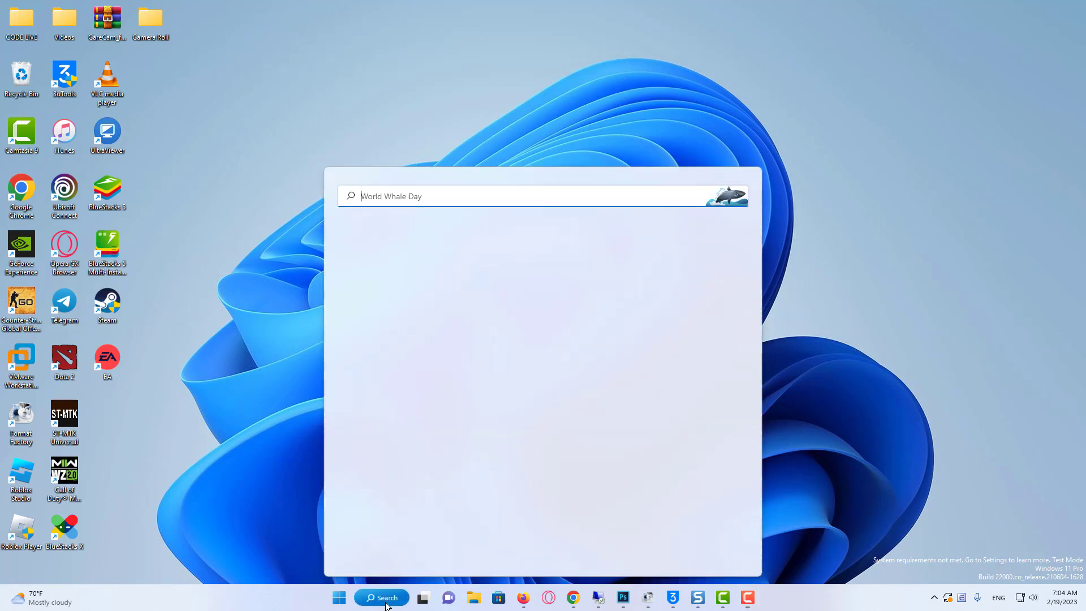
pyautogui.write('control panm')
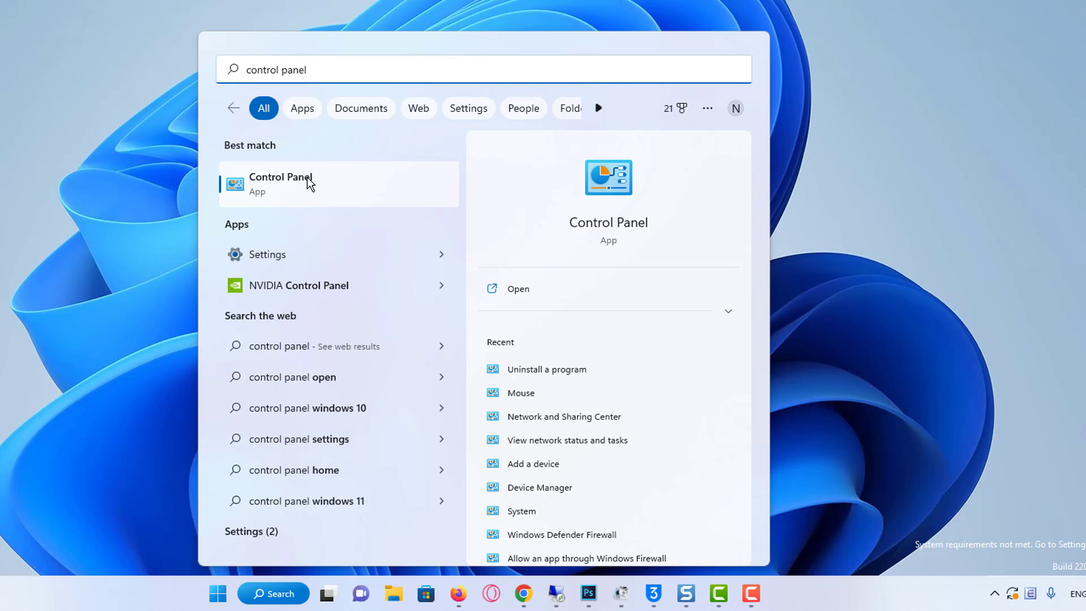
pyautogui.click(291, 183)
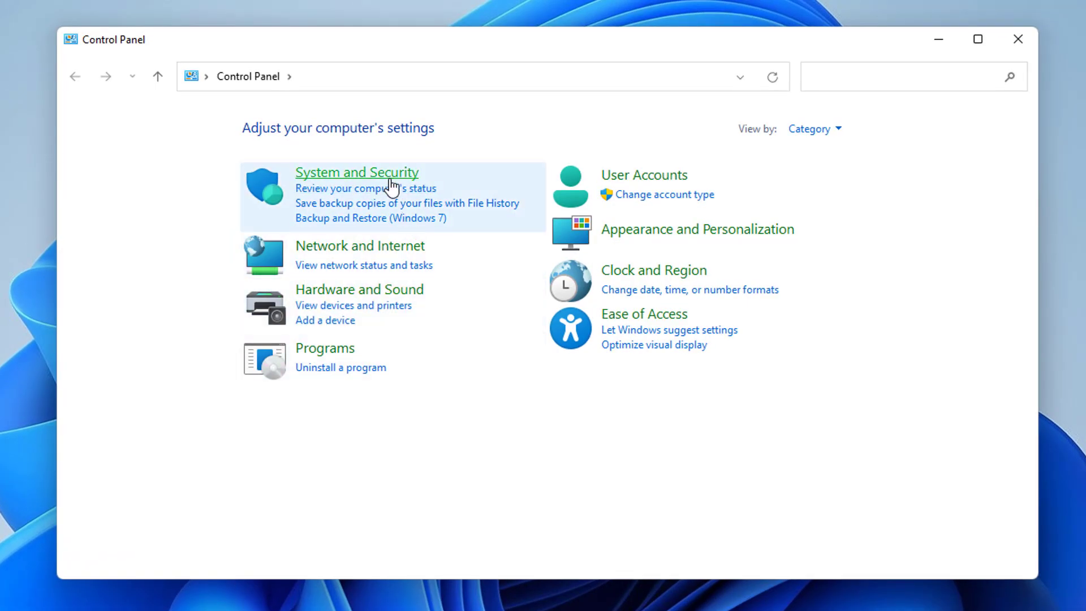
pyautogui.click(357, 172)
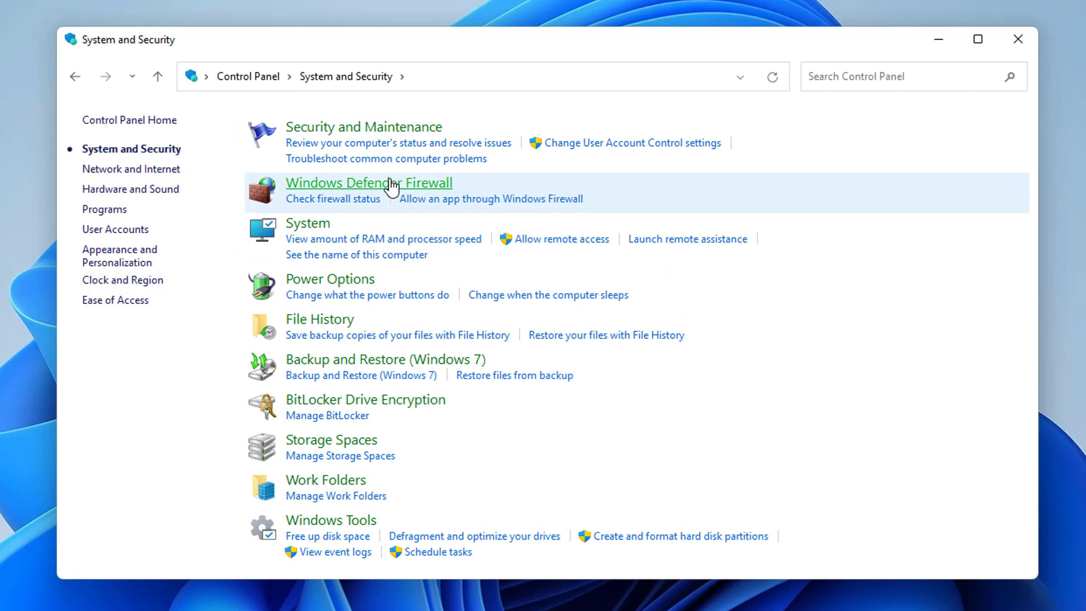
pyautogui.moveTo(369, 182)
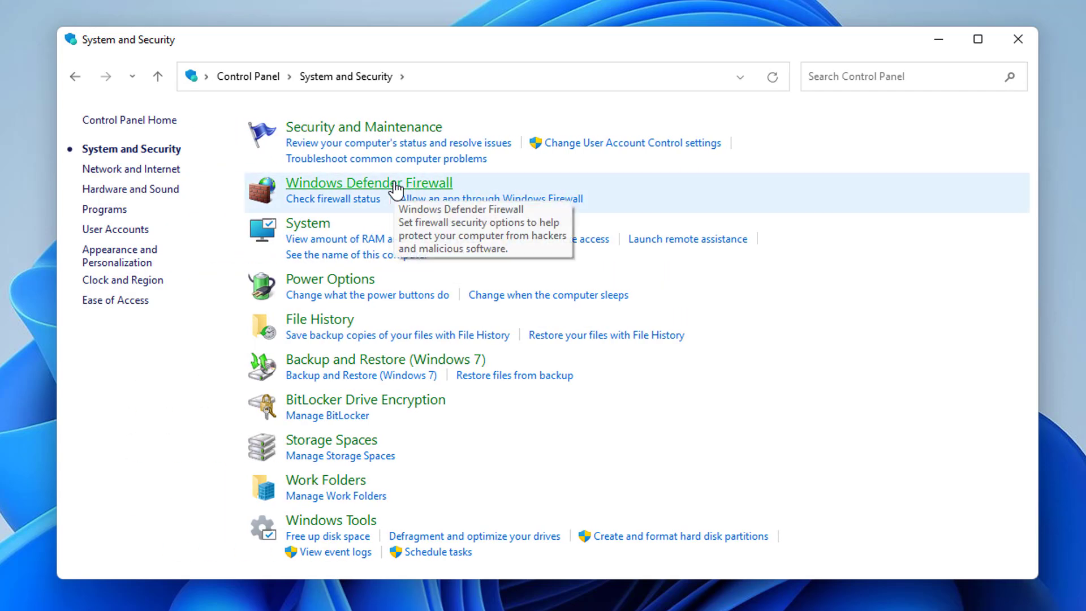
pyautogui.click(368, 182)
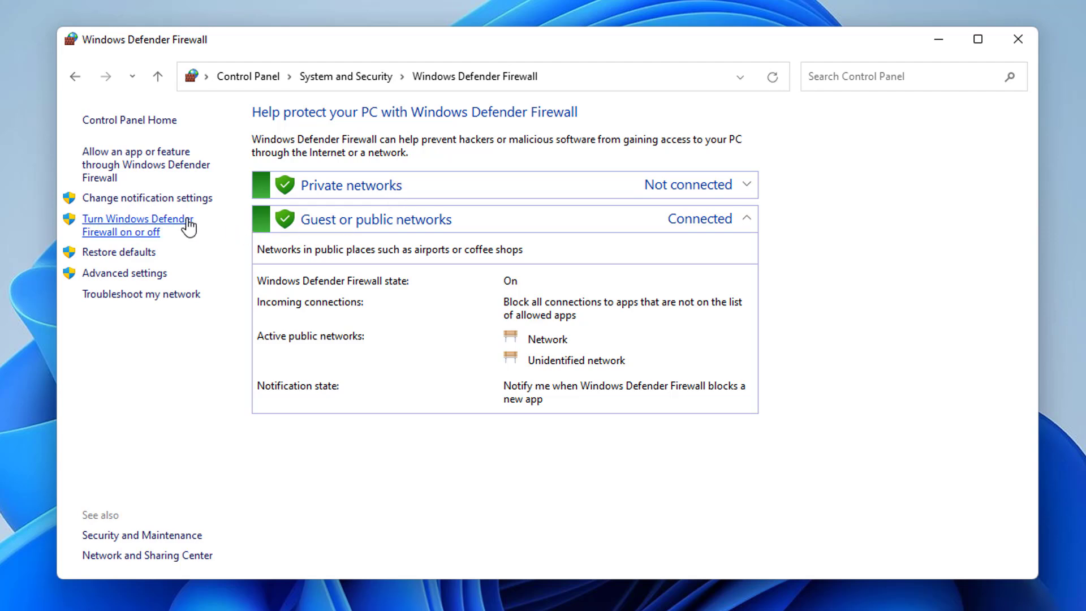
pyautogui.click(138, 224)
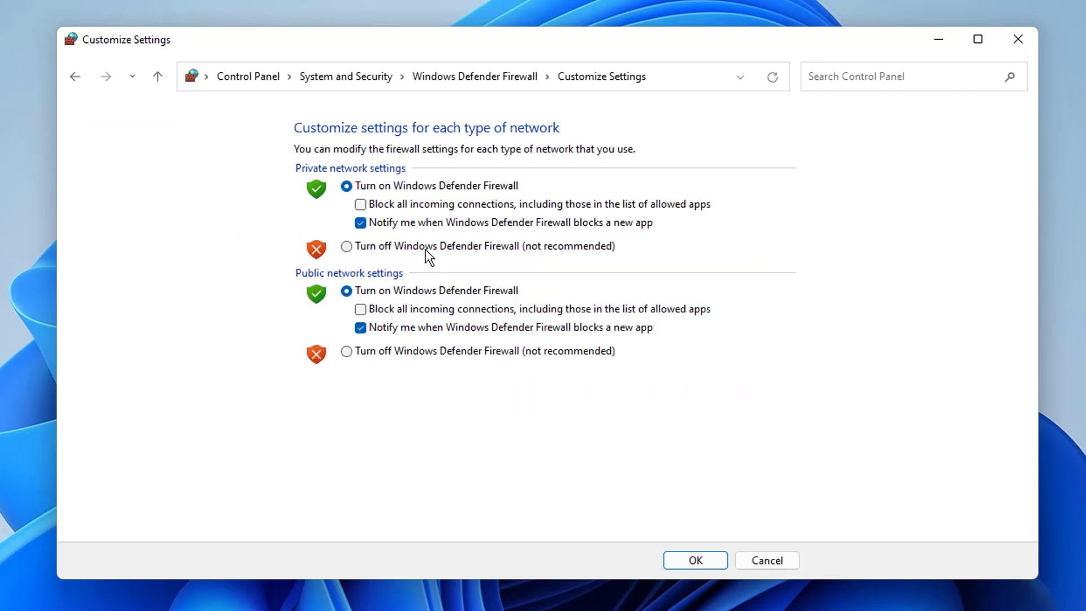
pyautogui.click(346, 351)
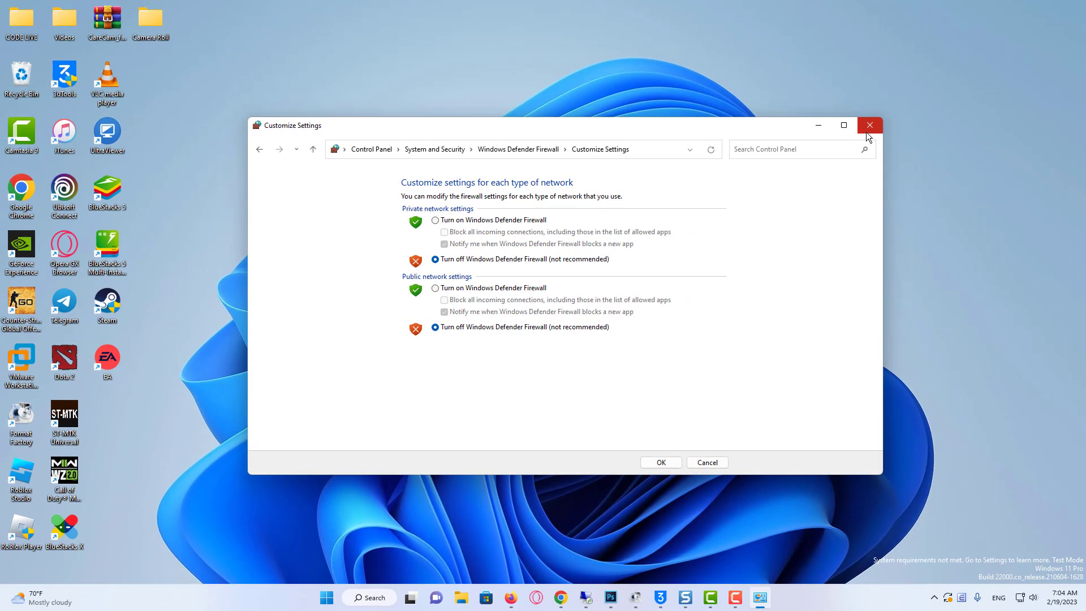
# - Close Control Panel, then toggle Game Mode off and back on in Settings > Gaming
pyautogui.click(870, 126)
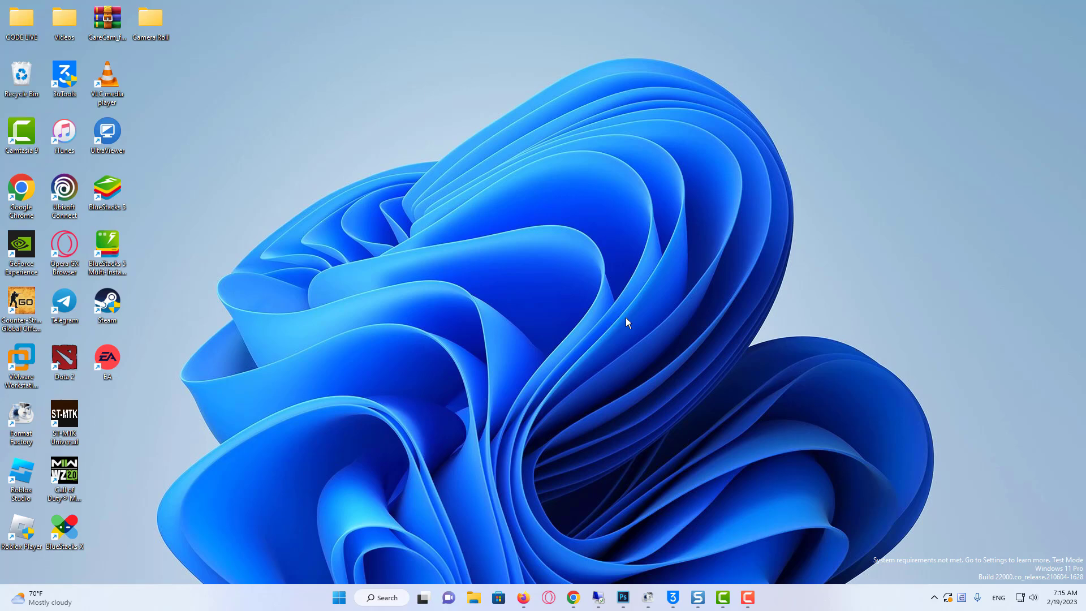
pyautogui.click(339, 597)
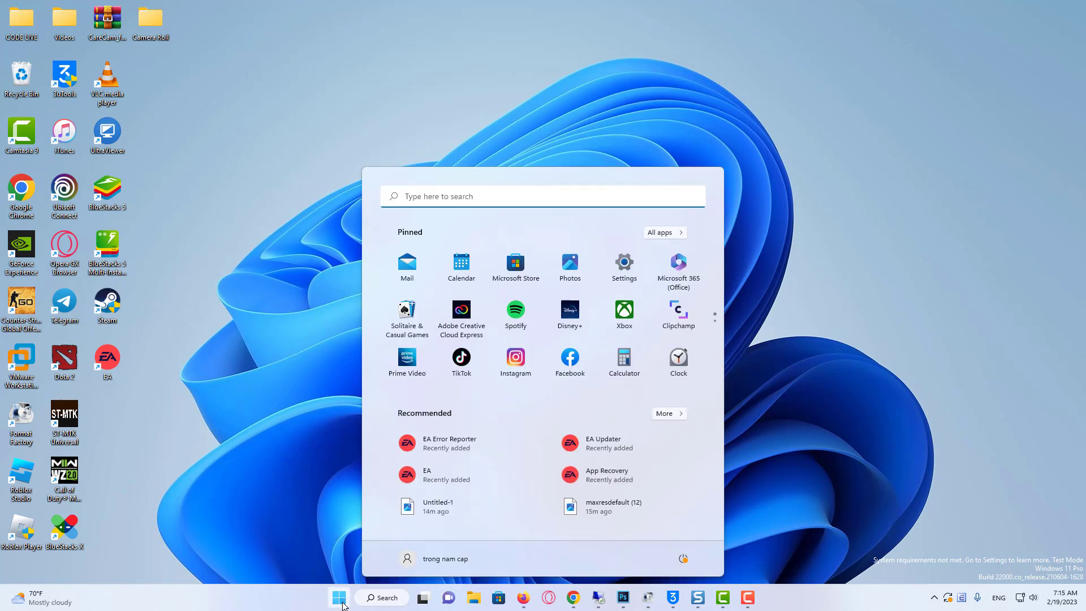
pyautogui.click(623, 265)
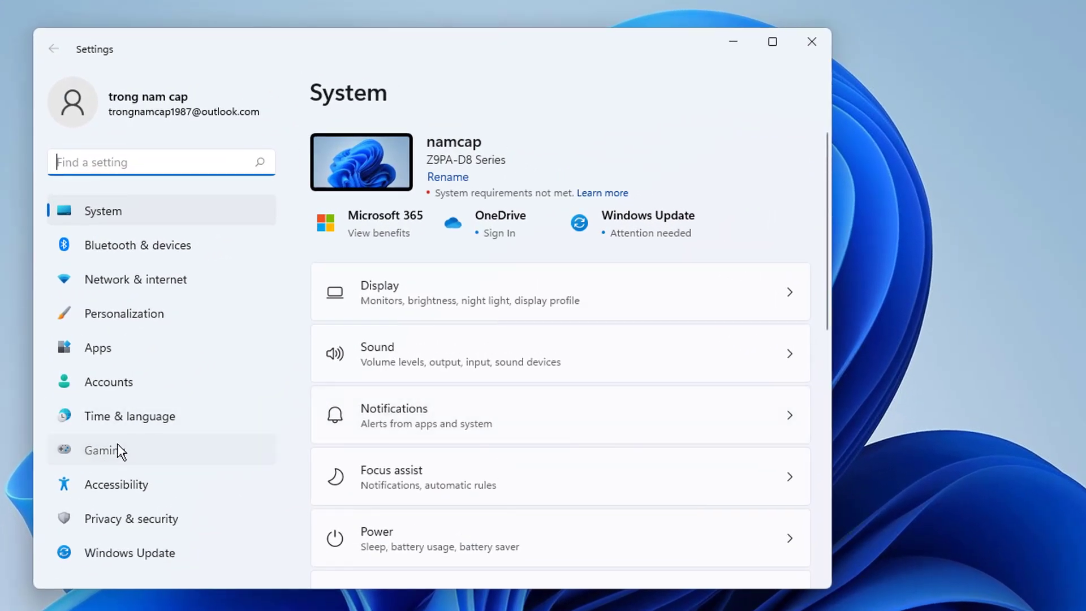
pyautogui.click(105, 450)
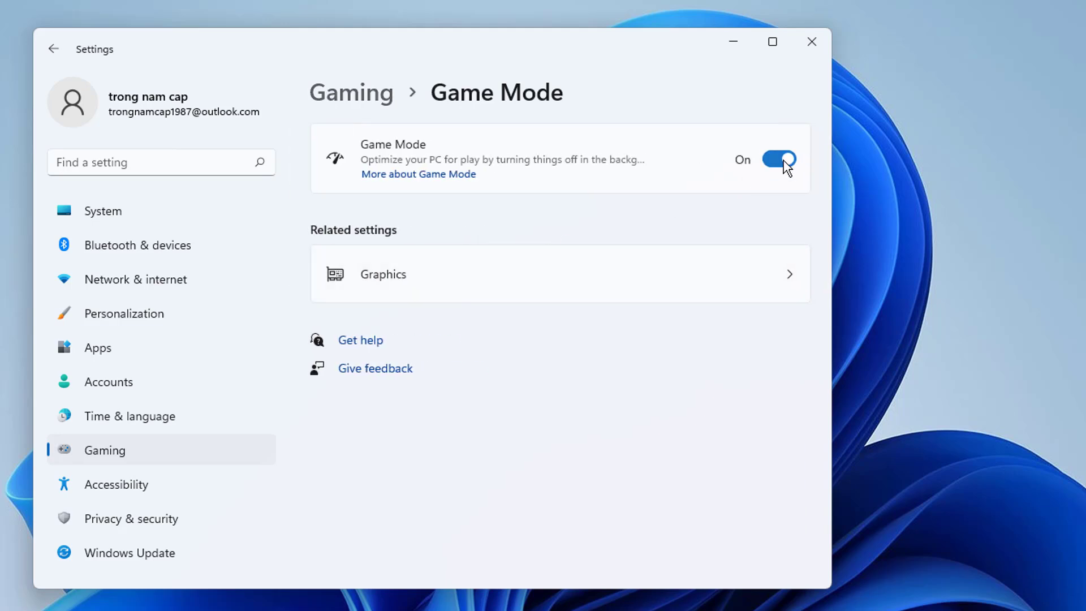
pyautogui.click(778, 158)
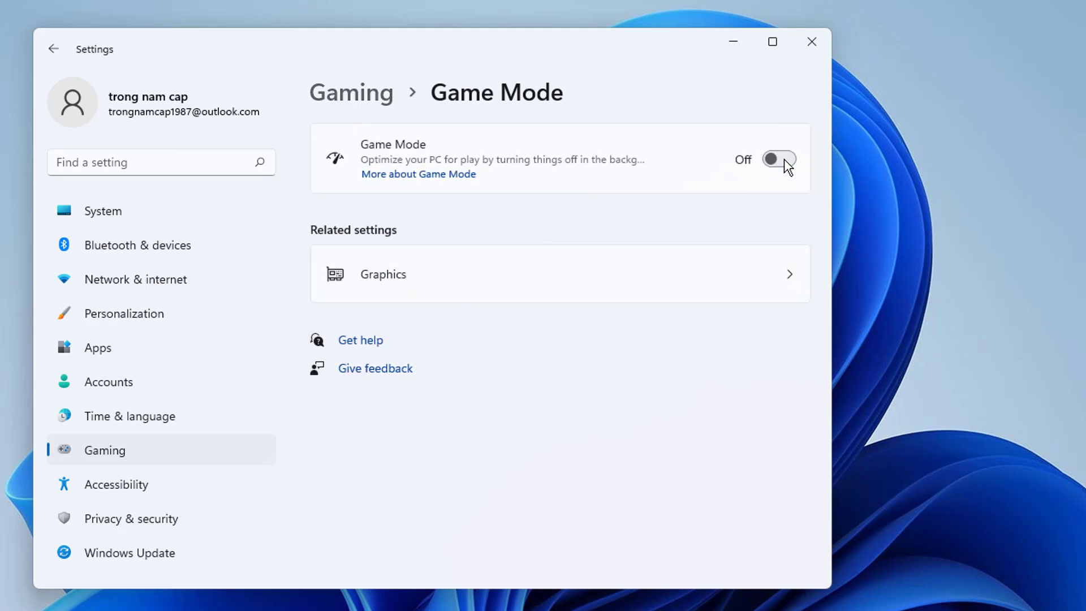
pyautogui.click(779, 158)
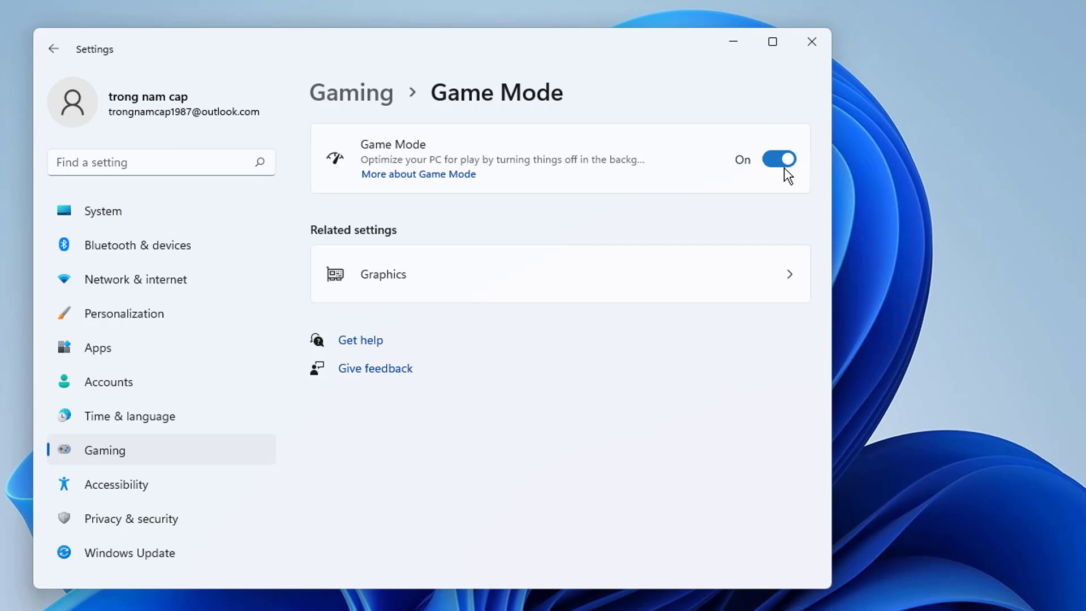
pyautogui.moveTo(450, 283)
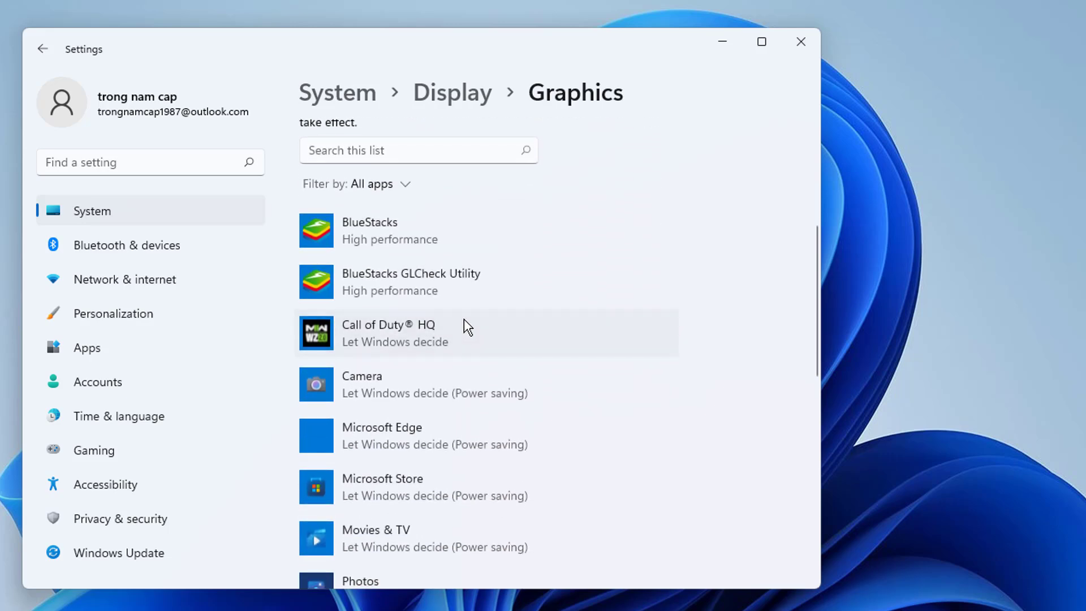
# - Expand Call of Duty HQ on the Graphics page and set it to High performance
pyautogui.click(444, 334)
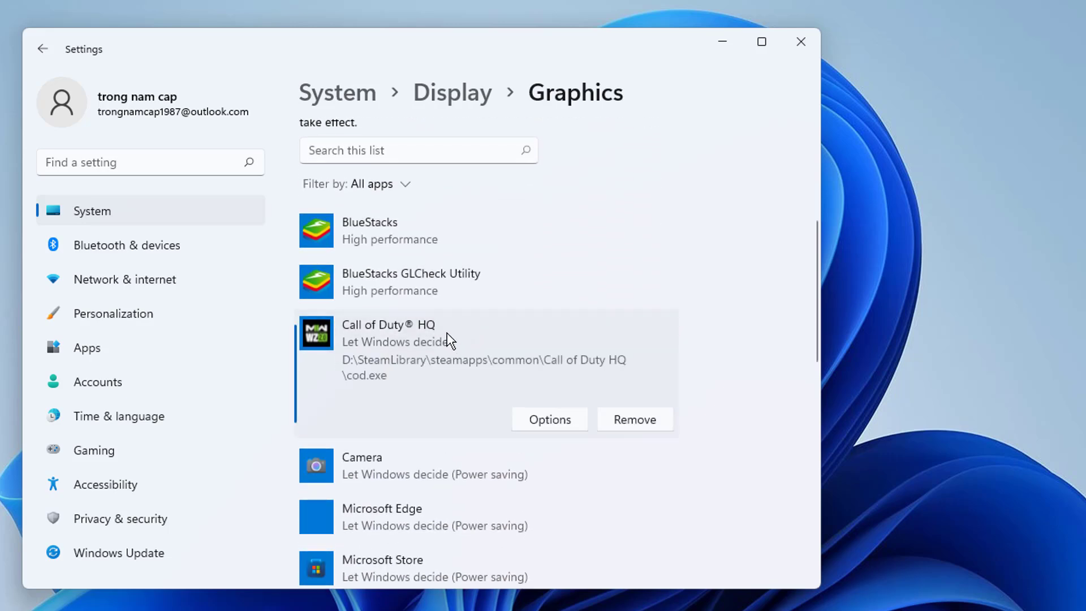
pyautogui.click(549, 420)
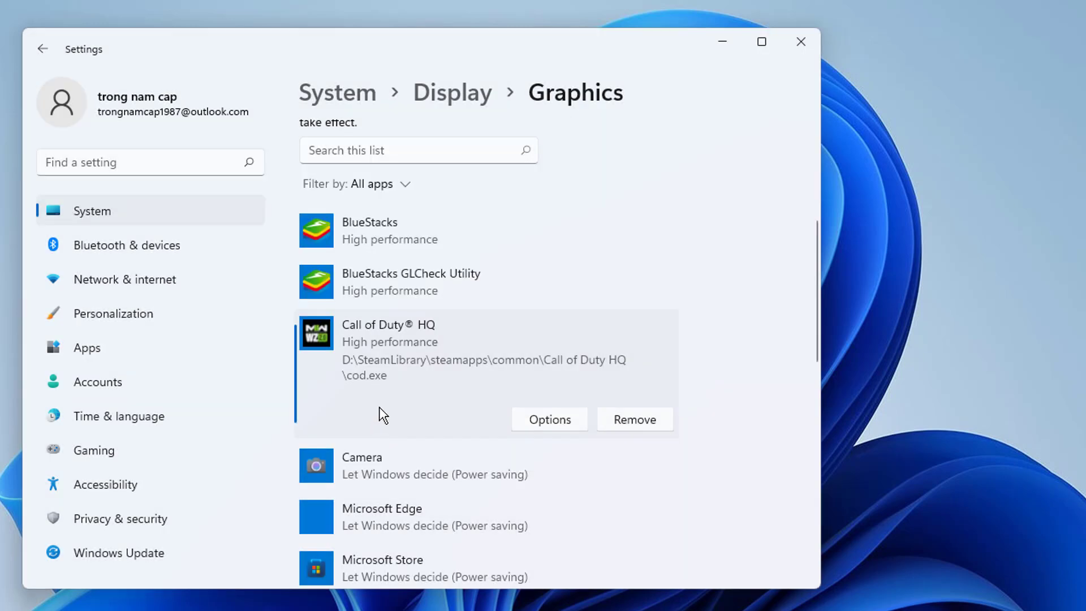
pyautogui.moveTo(536, 381)
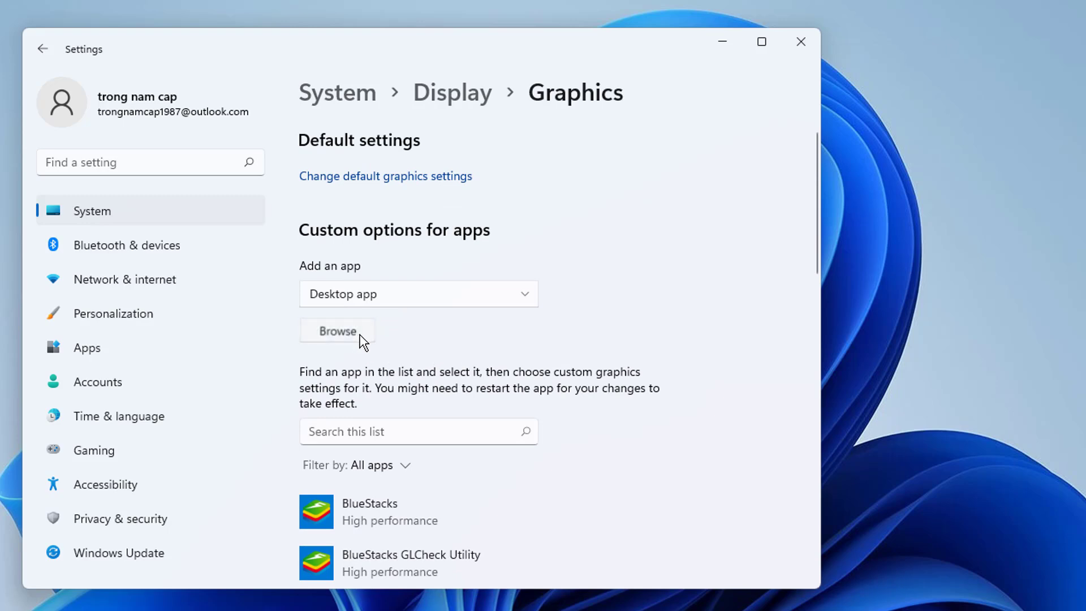
# - Browse to the Call of Duty HQ folder and add cod.exe to the graphics app list
pyautogui.click(337, 330)
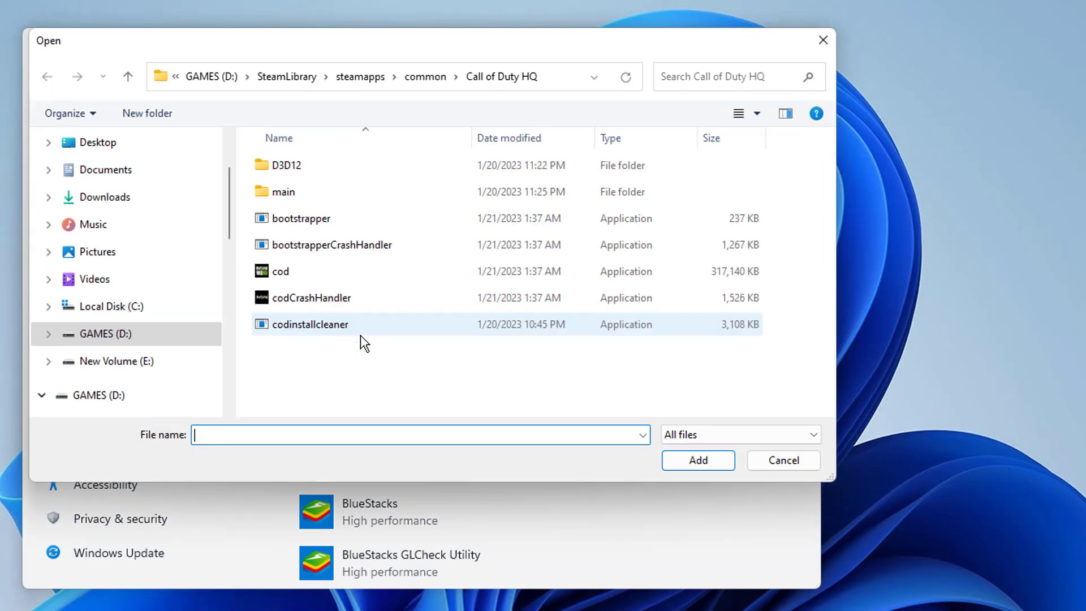
pyautogui.scroll(-3)
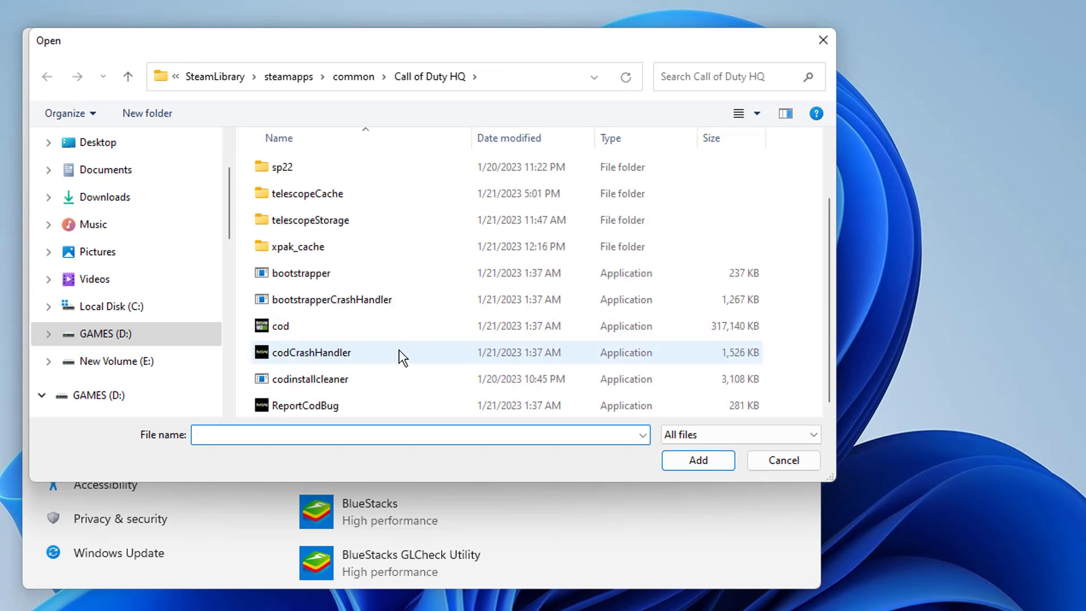
pyautogui.click(280, 325)
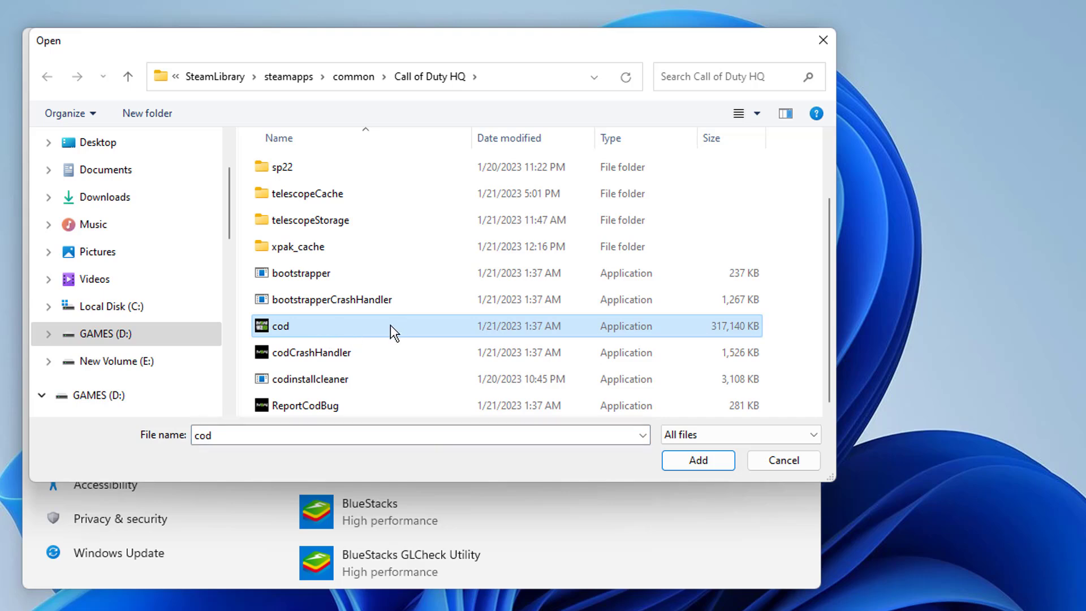
pyautogui.moveTo(378, 328)
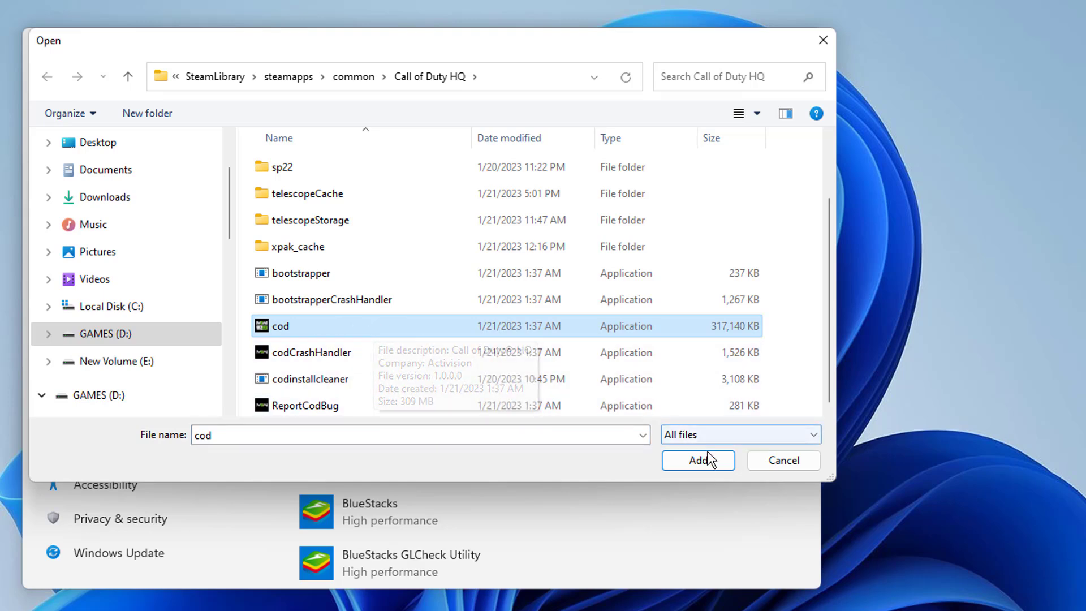
pyautogui.click(698, 460)
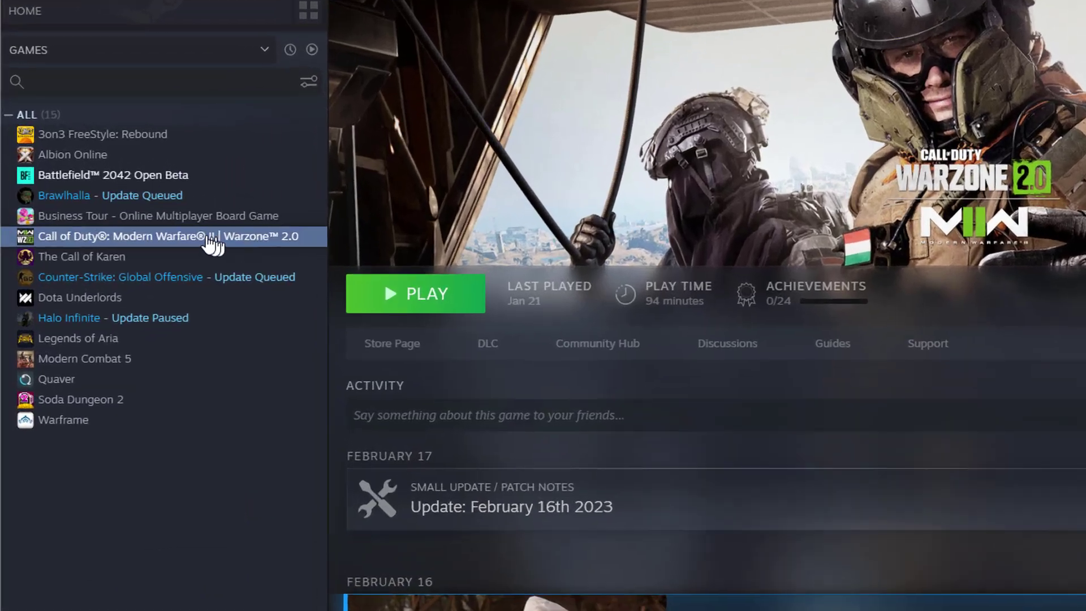
# - Open the game's local files from Steam and tick a Compatibility option in cod.exe Properties
pyautogui.rightClick(166, 237)
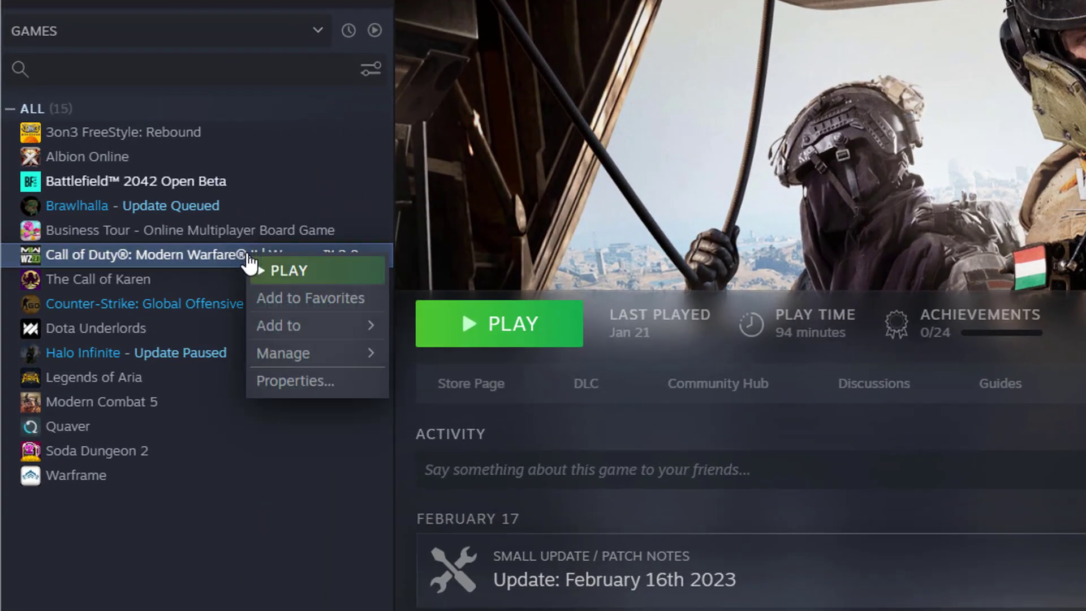
pyautogui.moveTo(284, 353)
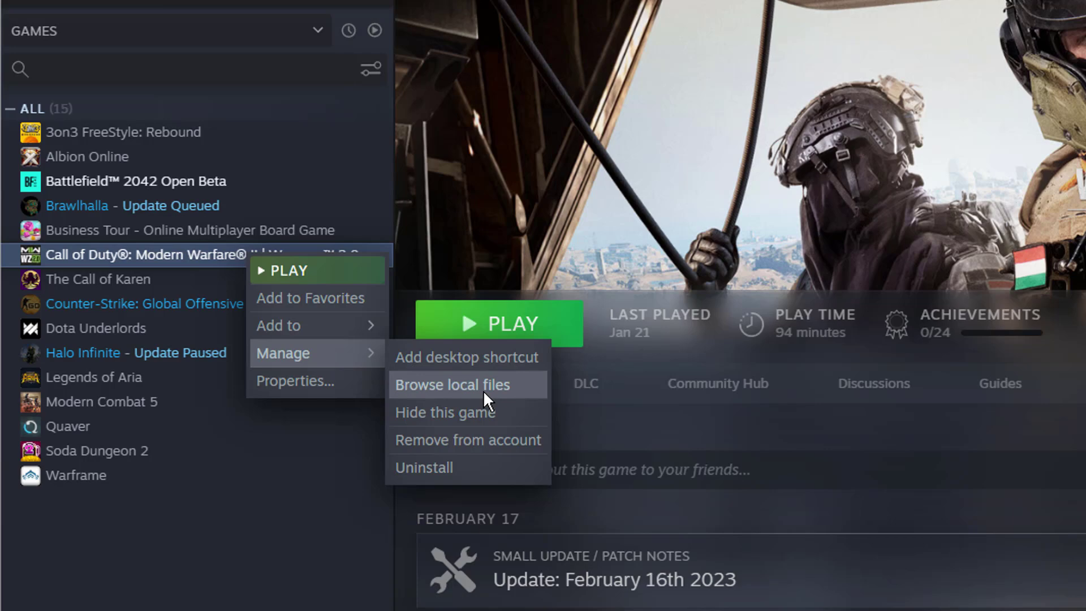
pyautogui.click(455, 384)
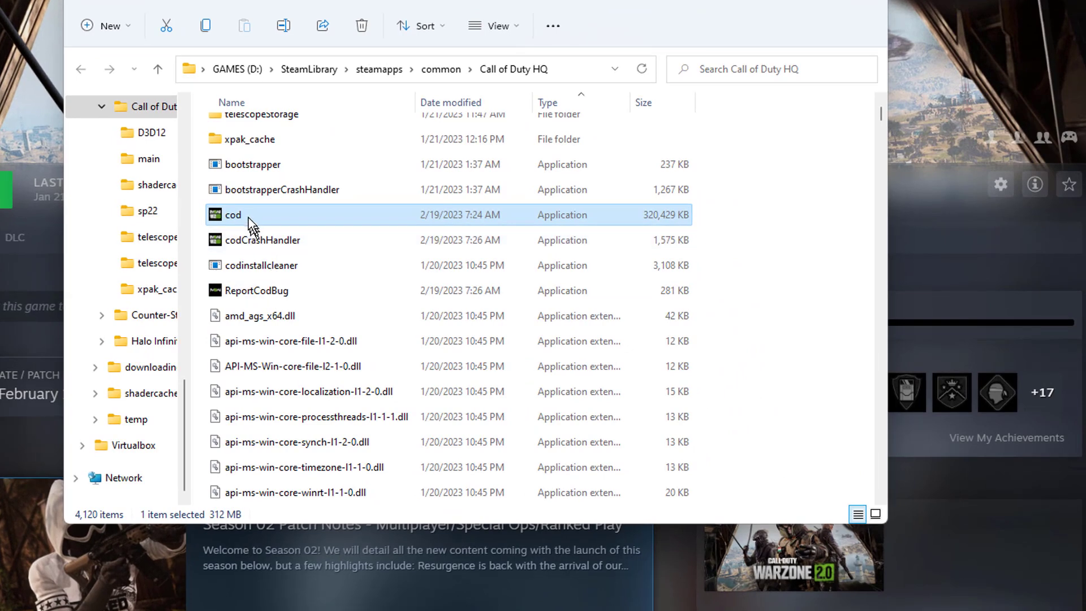
pyautogui.rightClick(232, 215)
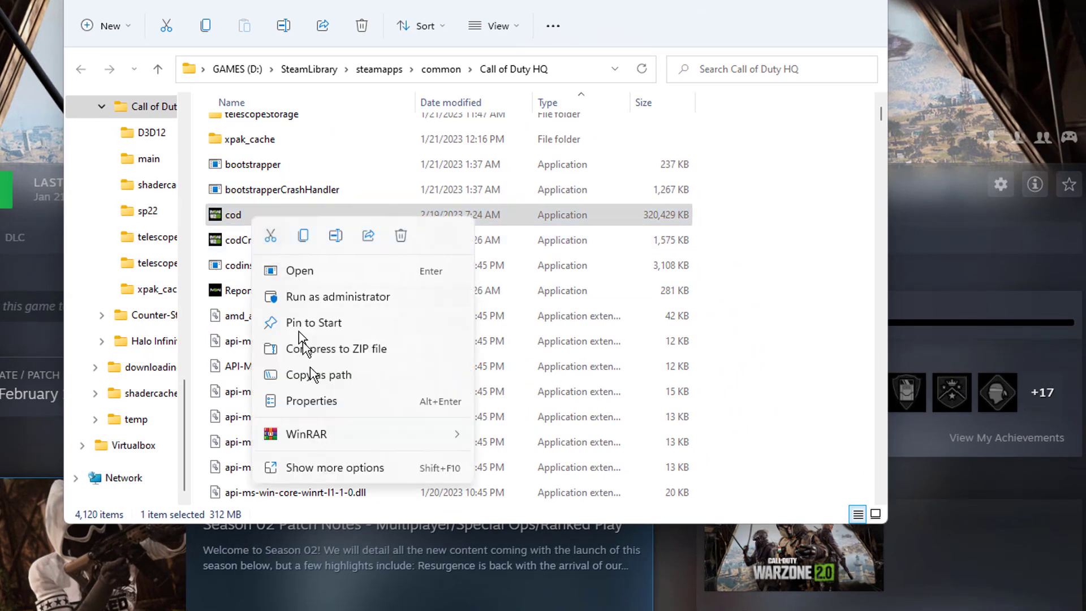
pyautogui.click(311, 400)
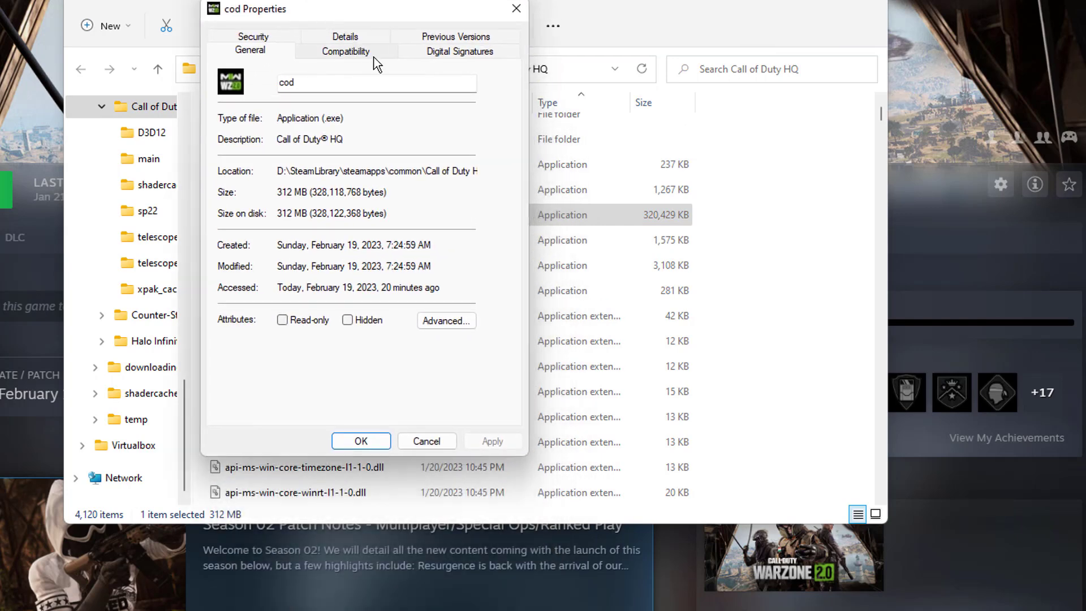
pyautogui.click(346, 50)
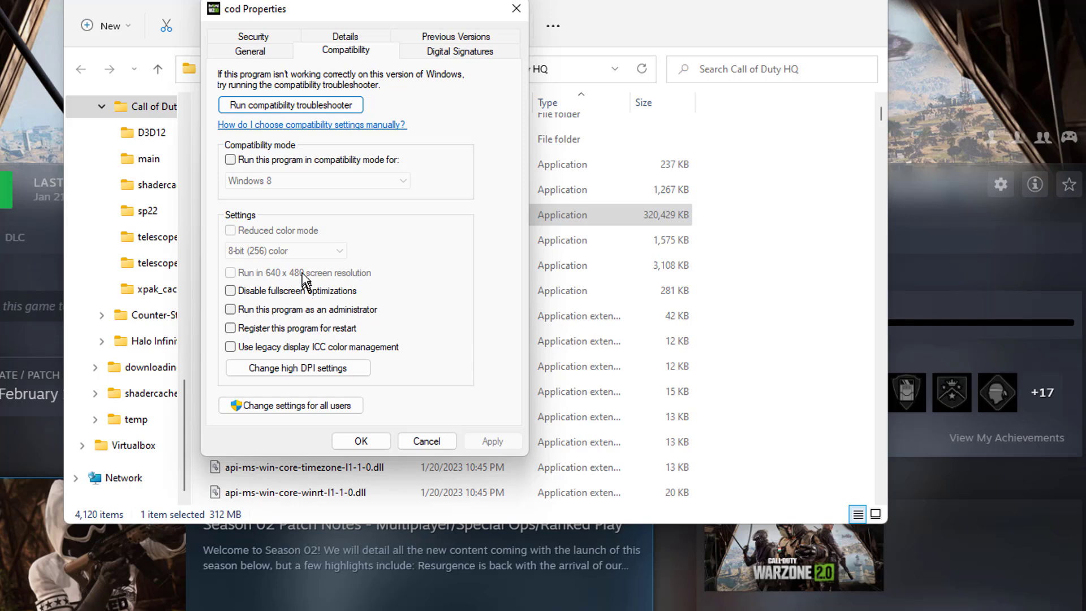
pyautogui.click(230, 290)
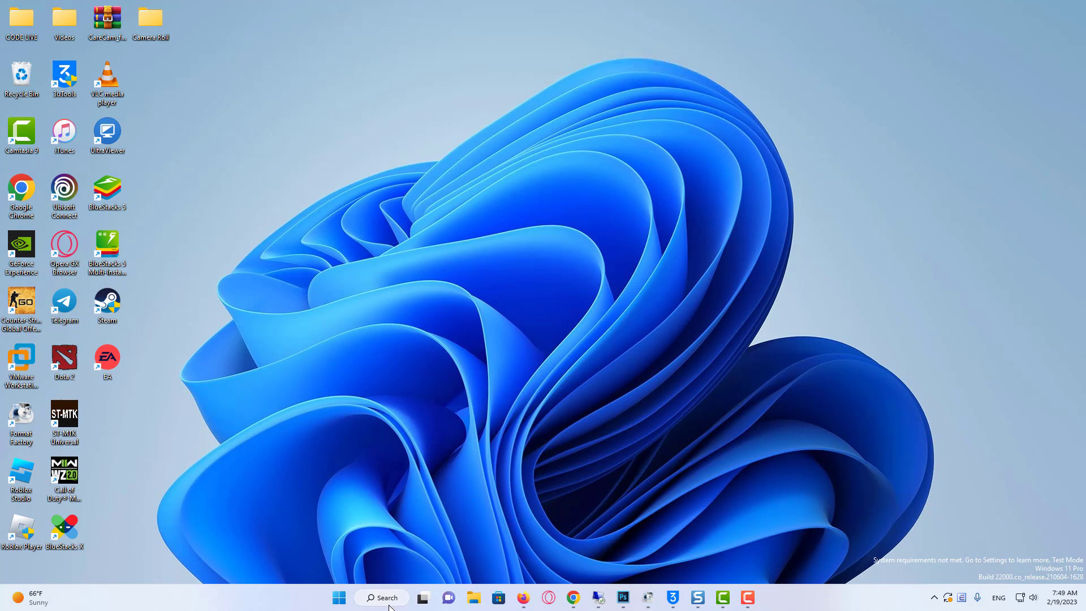
# - Search for Control Panel and open Uninstall a program under Programs
pyautogui.write('contr')
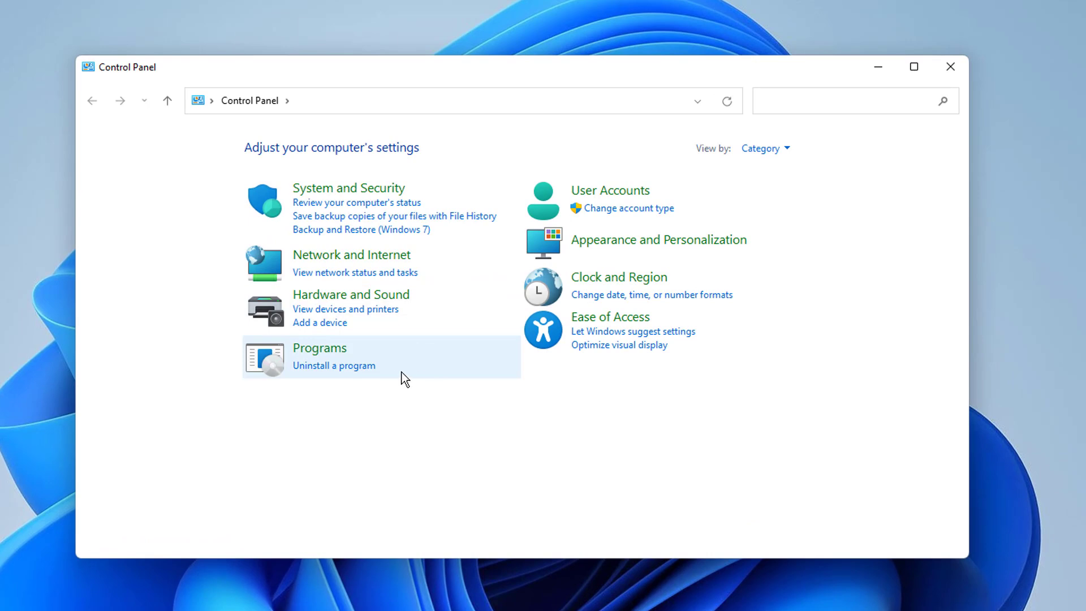
pyautogui.click(319, 348)
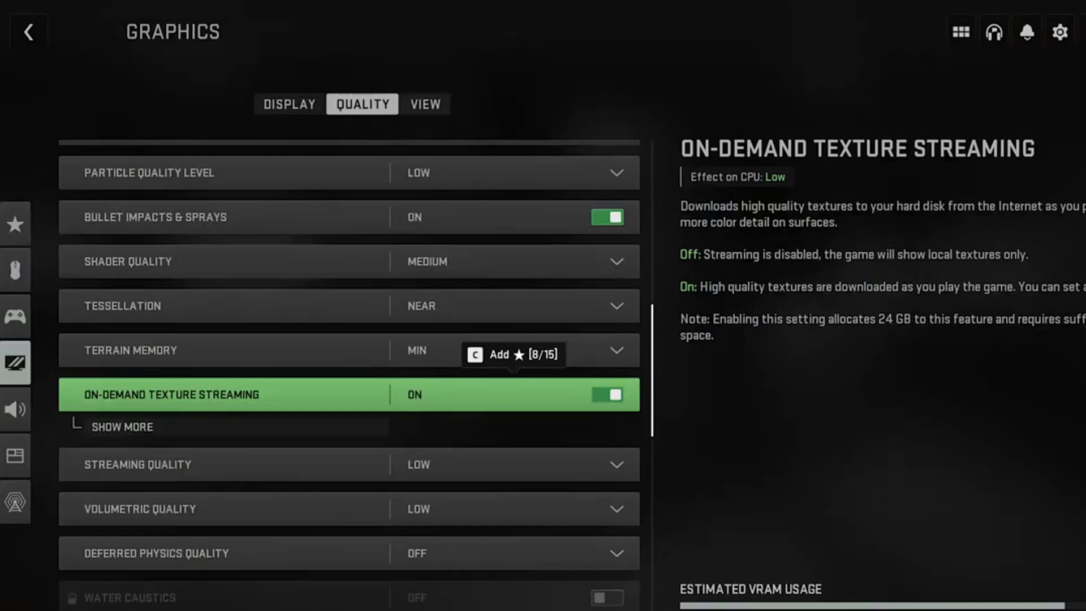
# - Turn off On-Demand Texture Streaming and NVIDIA Reflex Low Latency in Graphics > Quality
pyautogui.click(608, 395)
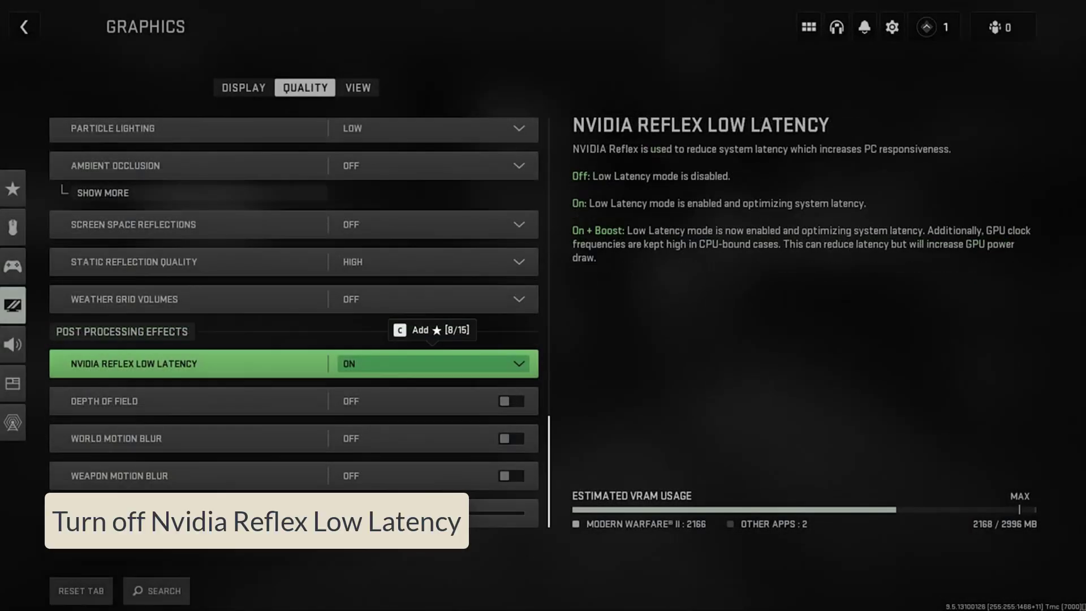
pyautogui.click(433, 364)
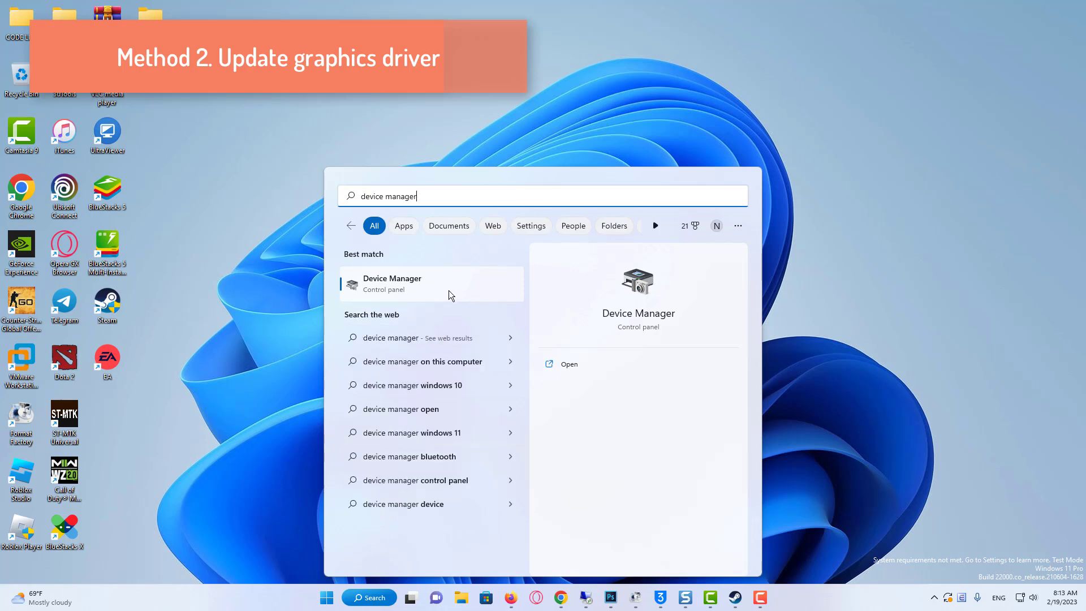
# - Open Device Manager and start Update driver for the NVIDIA GeForce GTX 1070 Ti
pyautogui.click(391, 283)
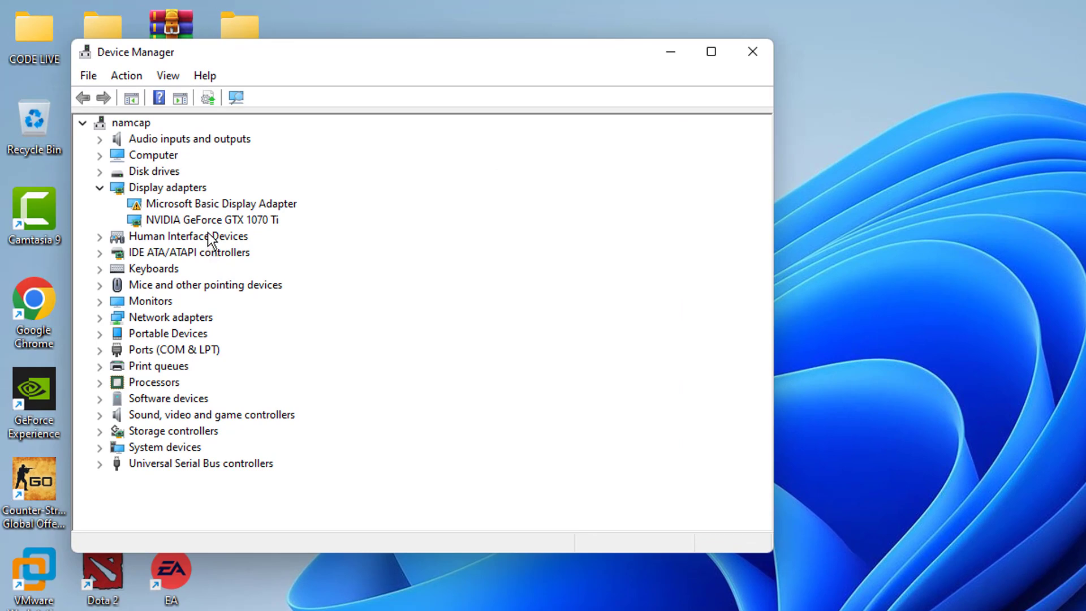
pyautogui.click(211, 219)
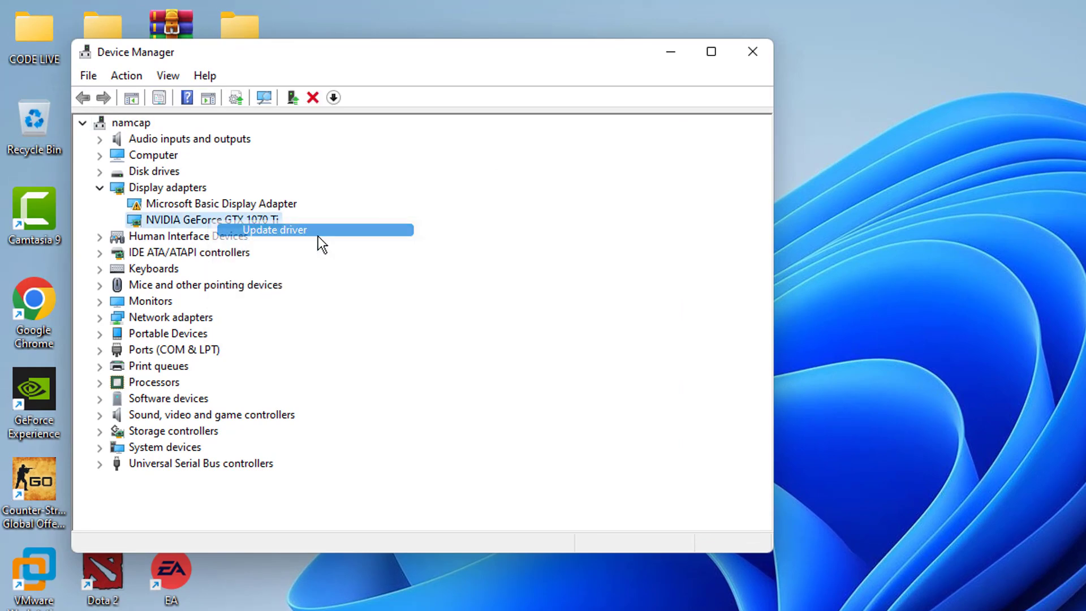
pyautogui.click(274, 230)
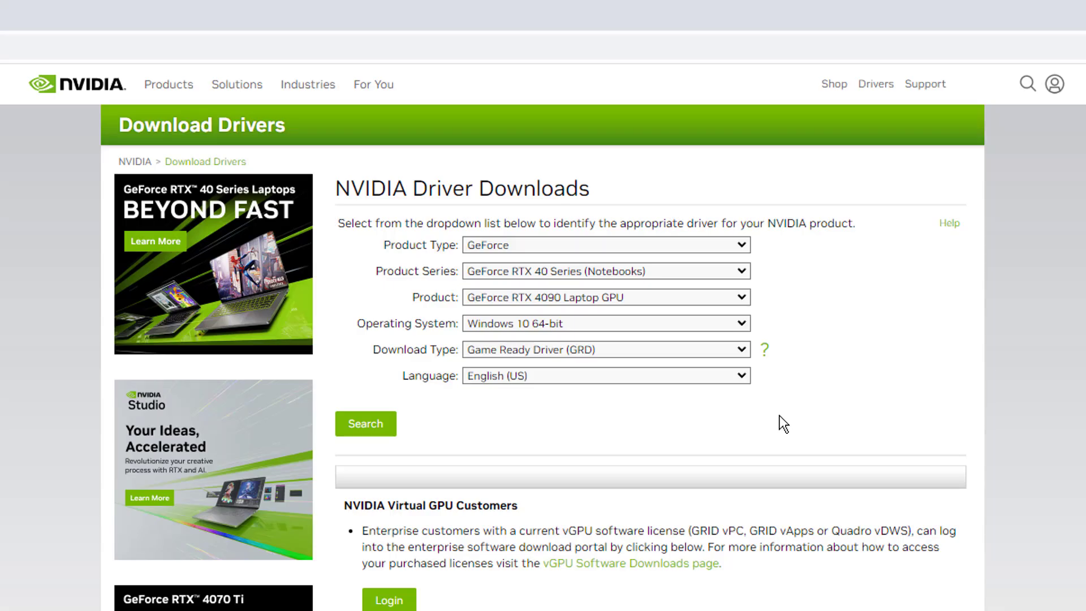
pyautogui.moveTo(717, 251)
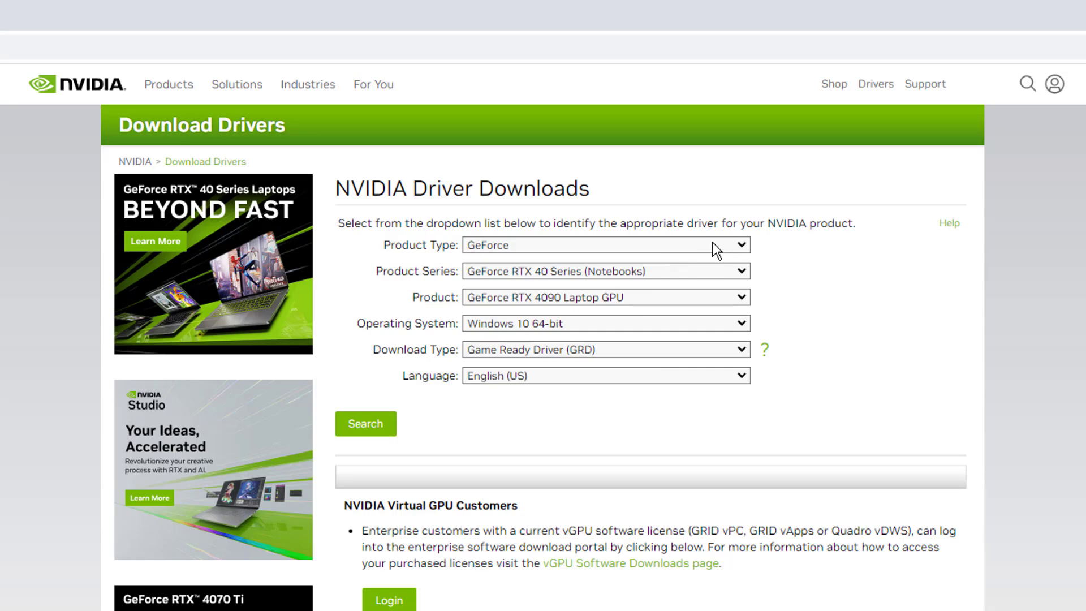
# - Search NVIDIA Driver Downloads for a GeForce 10 Series driver on Windows 11
pyautogui.click(605, 271)
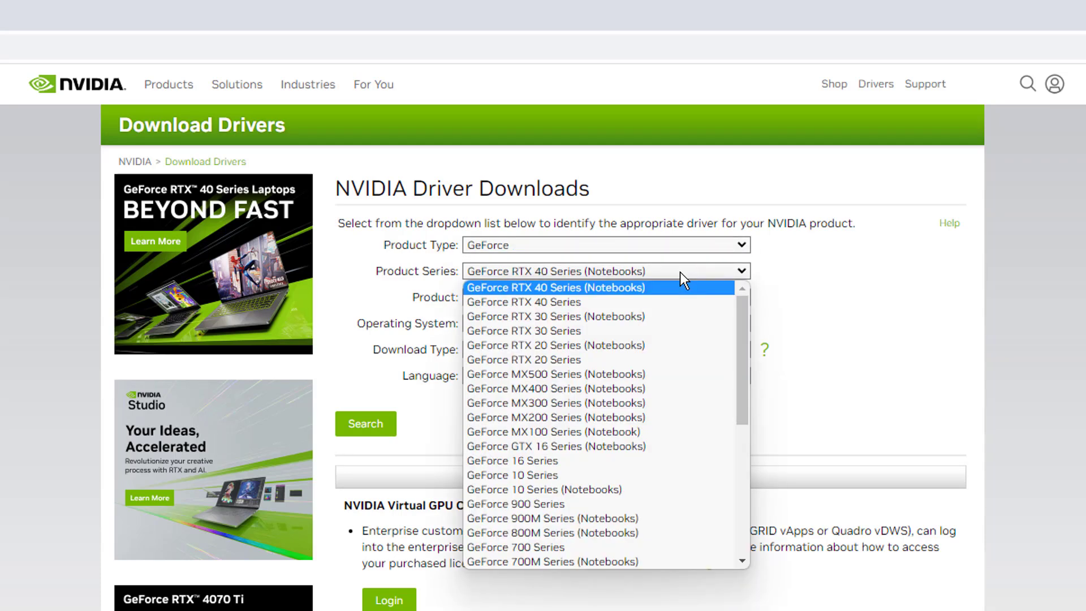
pyautogui.click(512, 475)
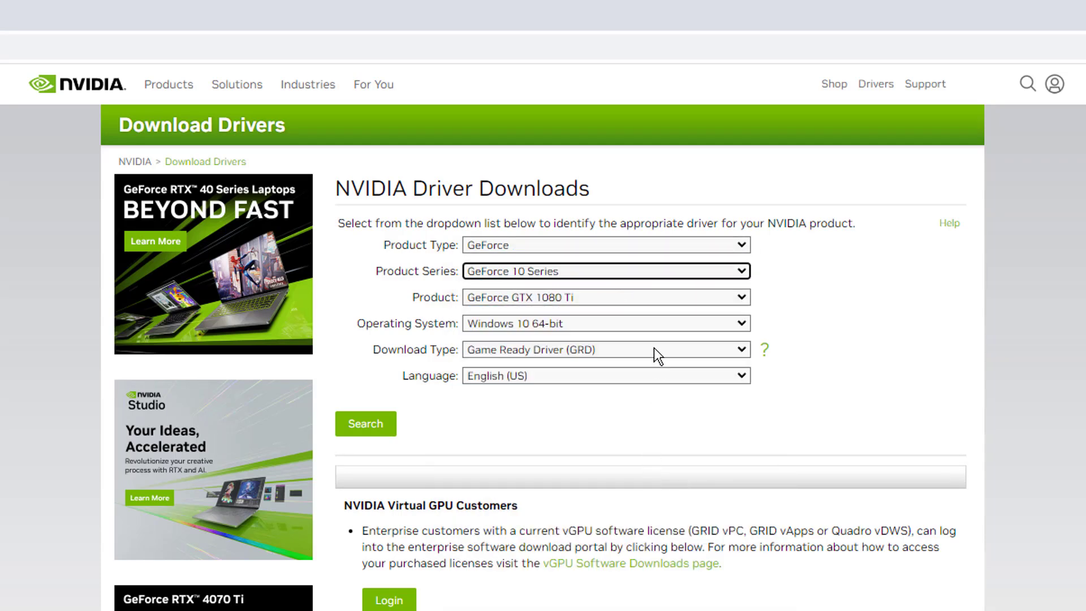
pyautogui.click(602, 323)
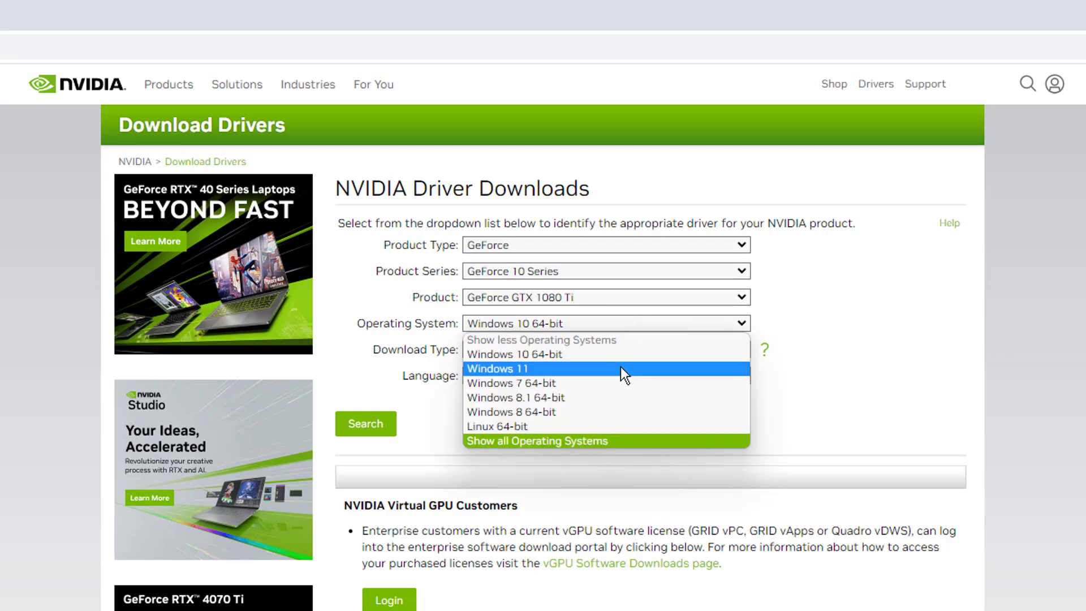
pyautogui.click(496, 368)
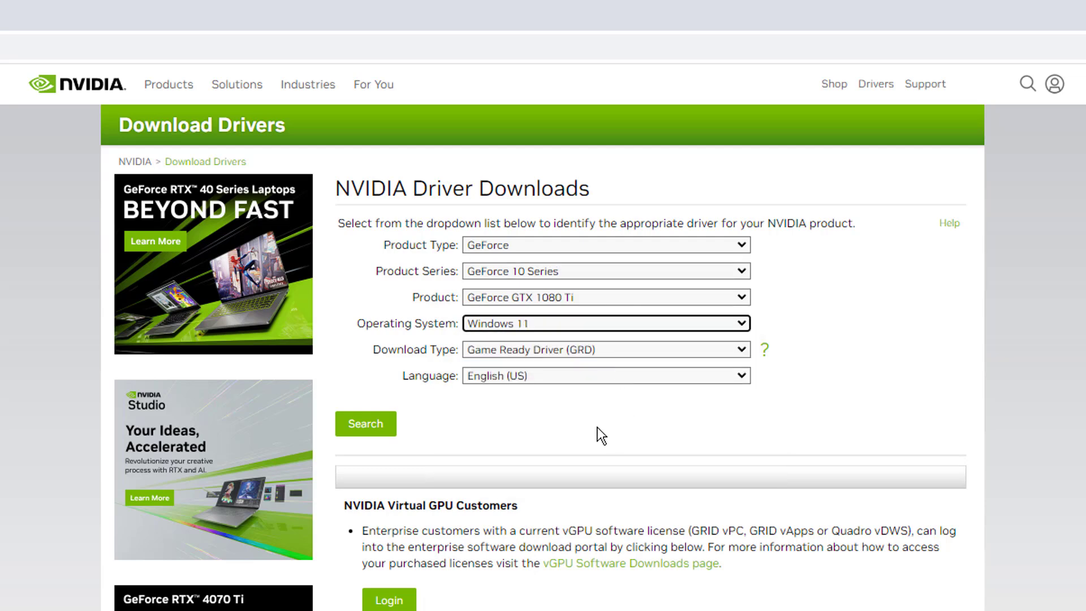
pyautogui.click(365, 423)
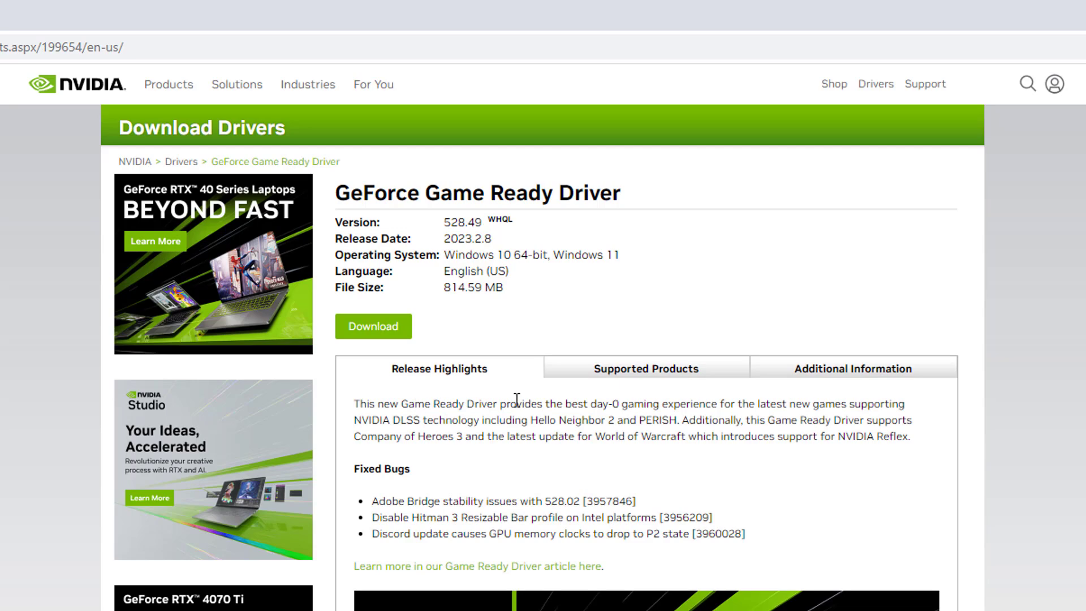
pyautogui.moveTo(556, 410)
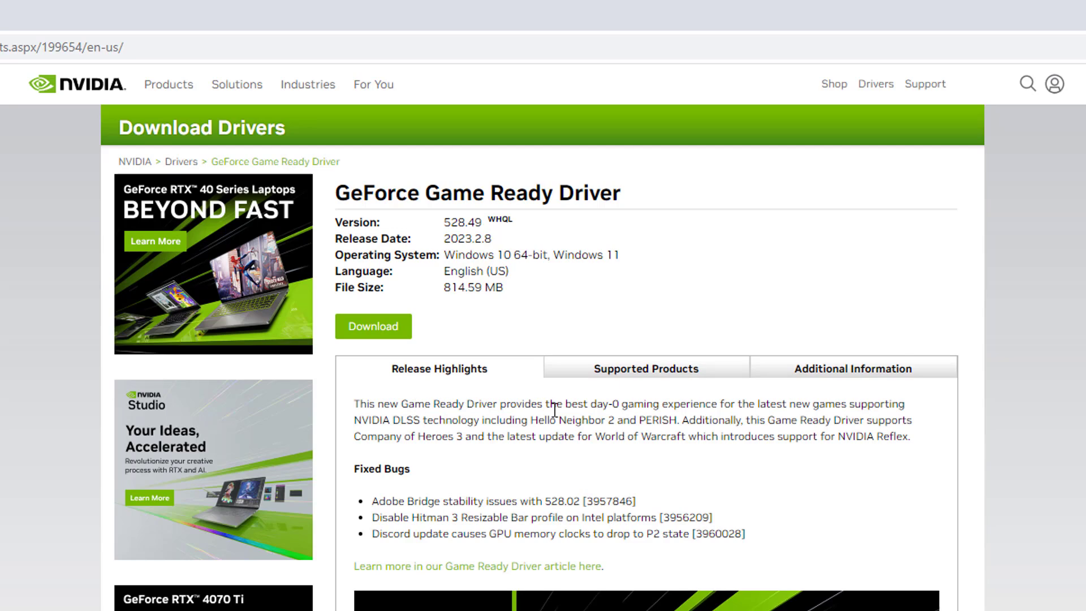
pyautogui.moveTo(404, 340)
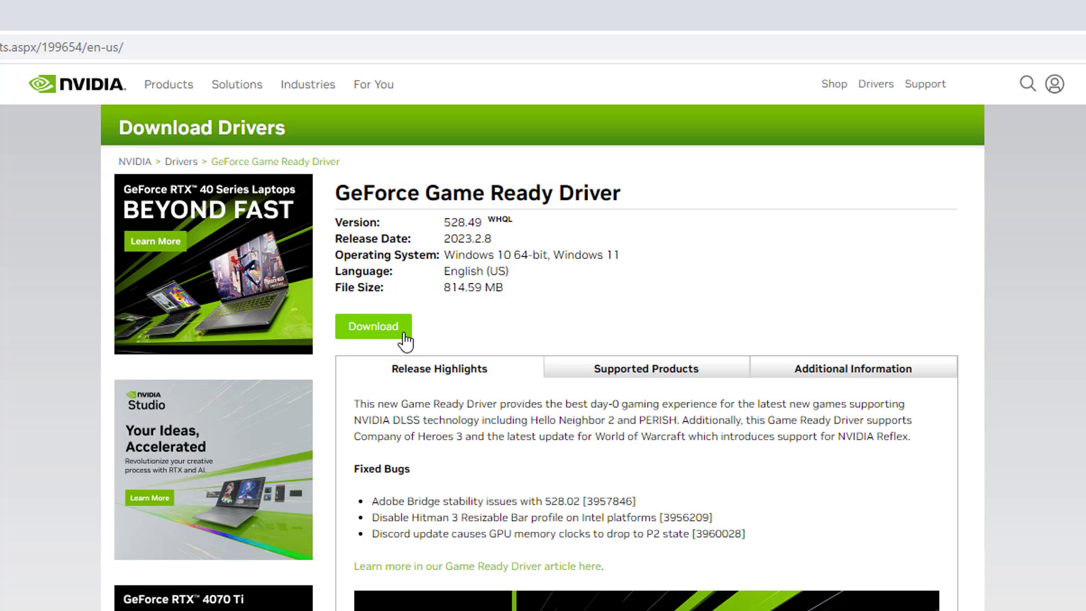
pyautogui.moveTo(405, 342)
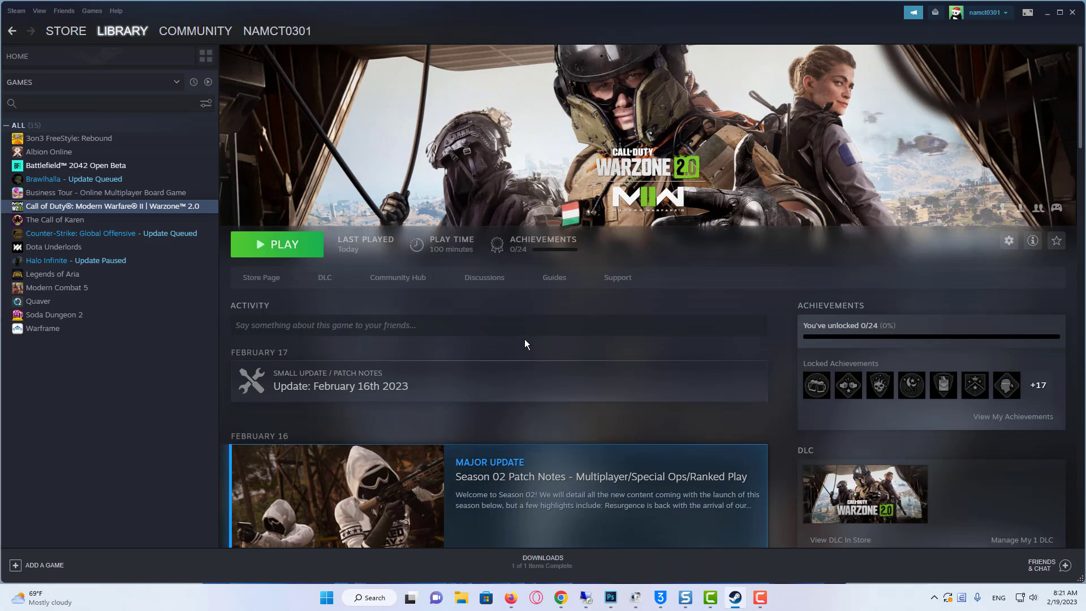
# - Run Verify integrity of game files from Modern Warfare II's Local Files properties in Steam
pyautogui.rightClick(113, 205)
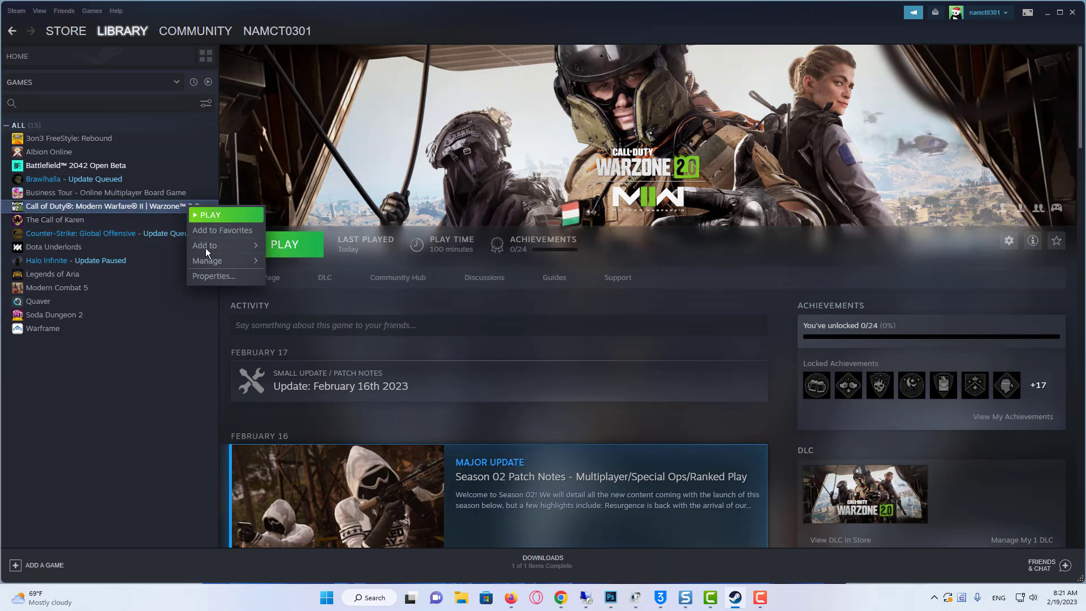
pyautogui.moveTo(234, 280)
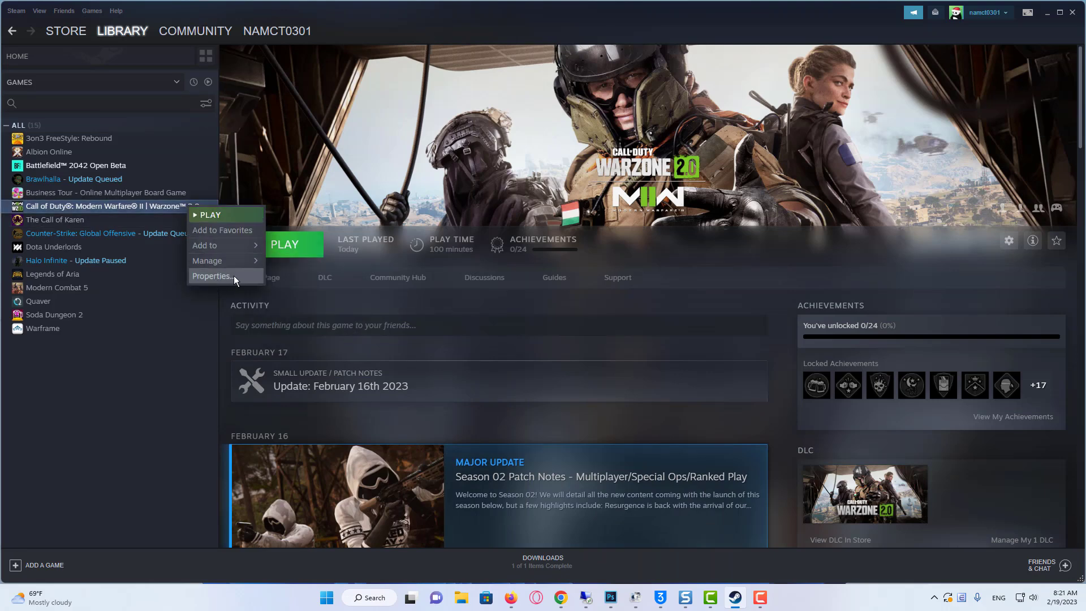
pyautogui.click(211, 281)
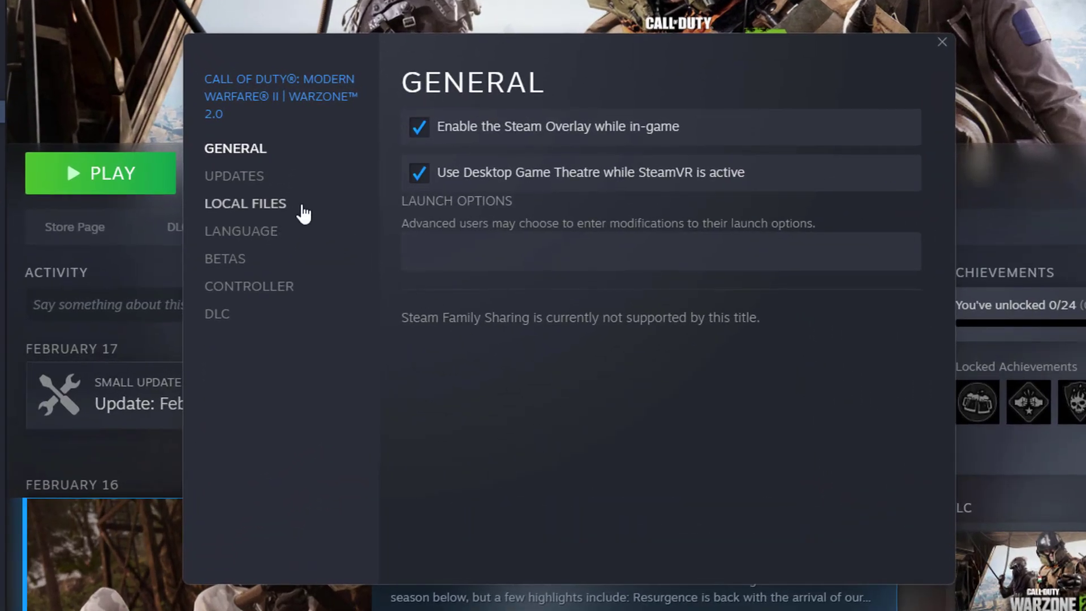
pyautogui.click(245, 203)
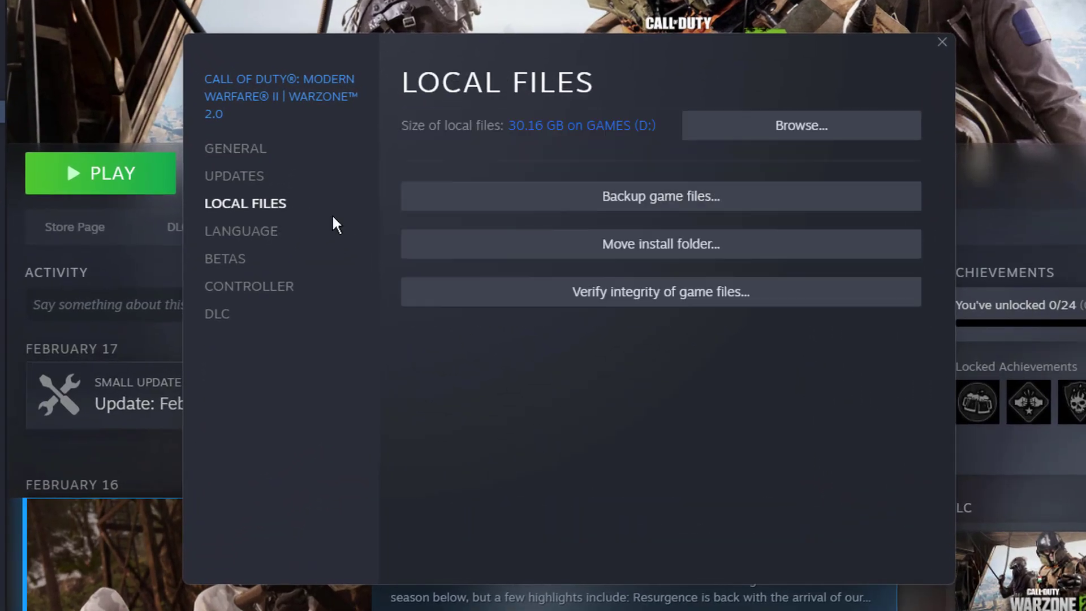
pyautogui.click(661, 291)
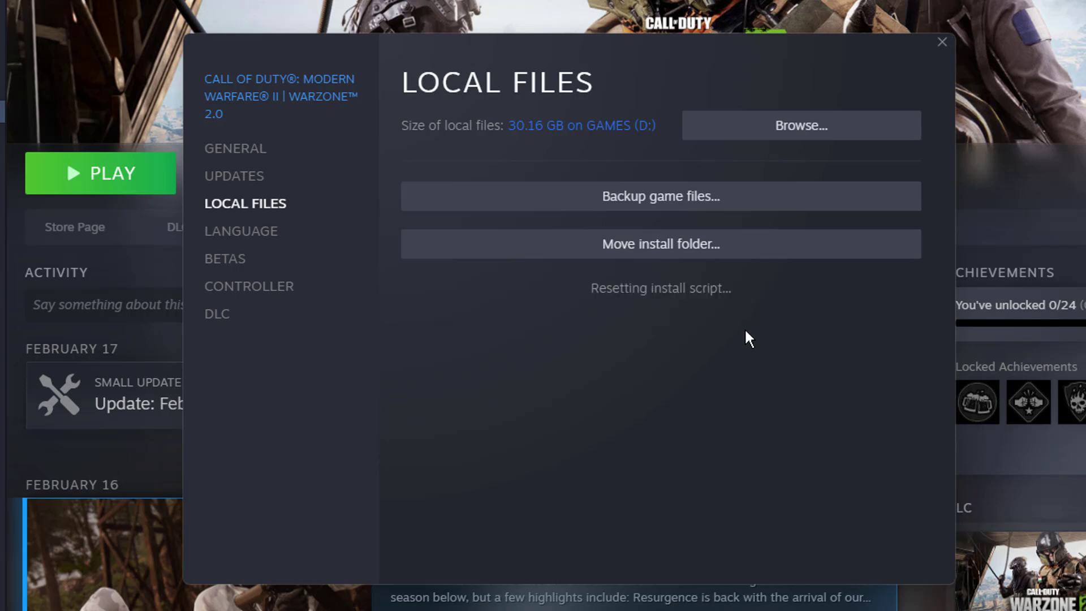